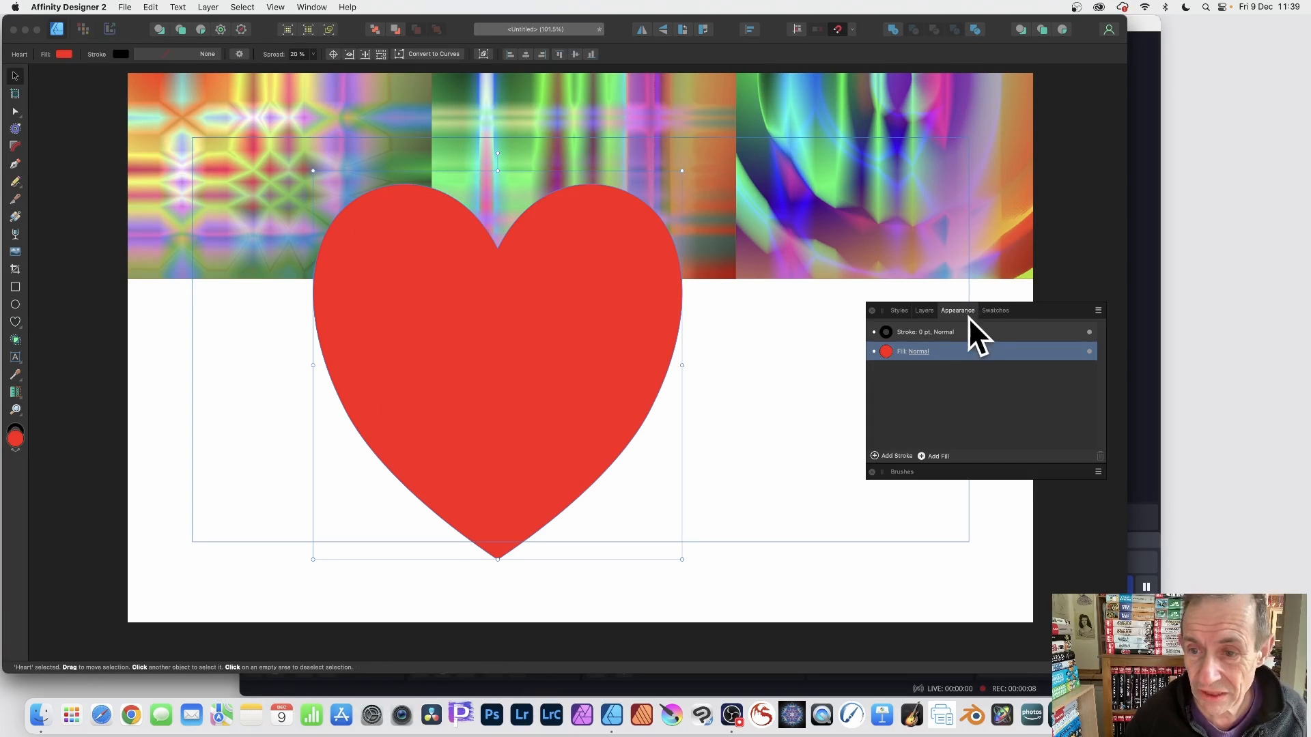
{"action": "mouse_move", "coordinate": [17, 325]}
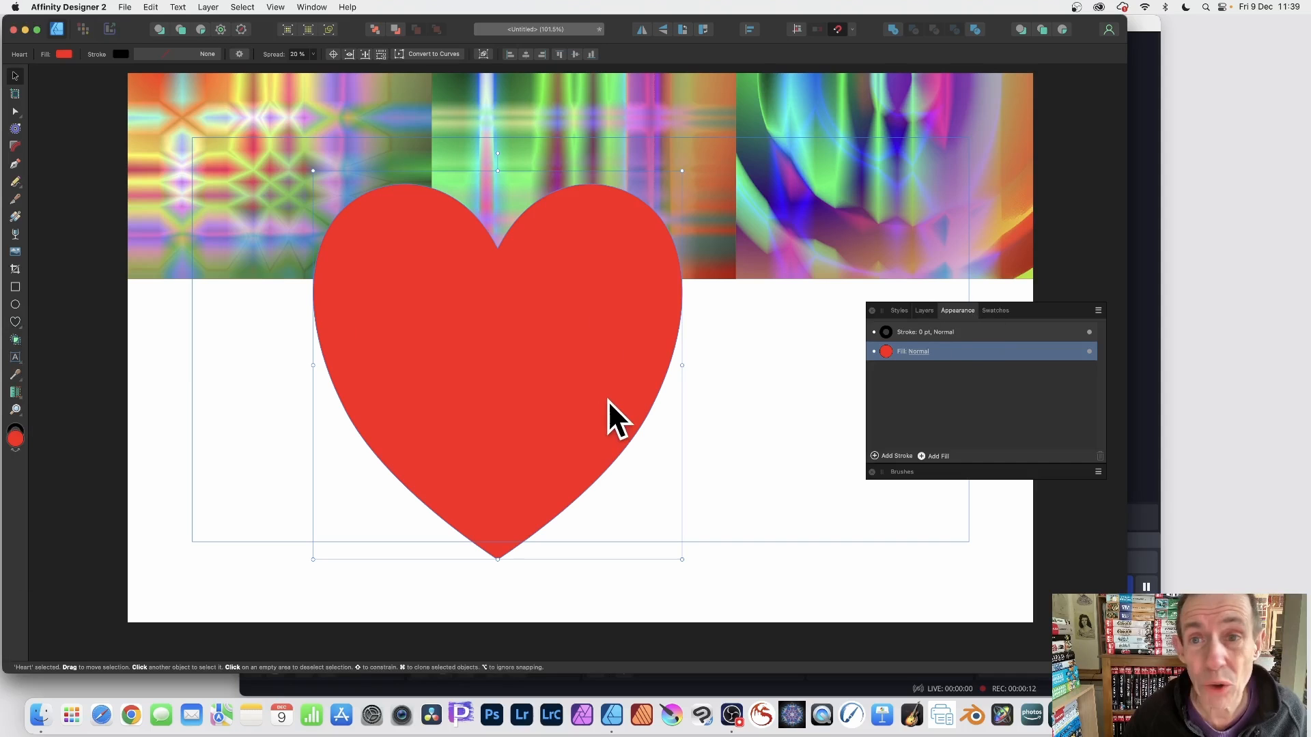
{"action": "mouse_move", "coordinate": [621, 415]}
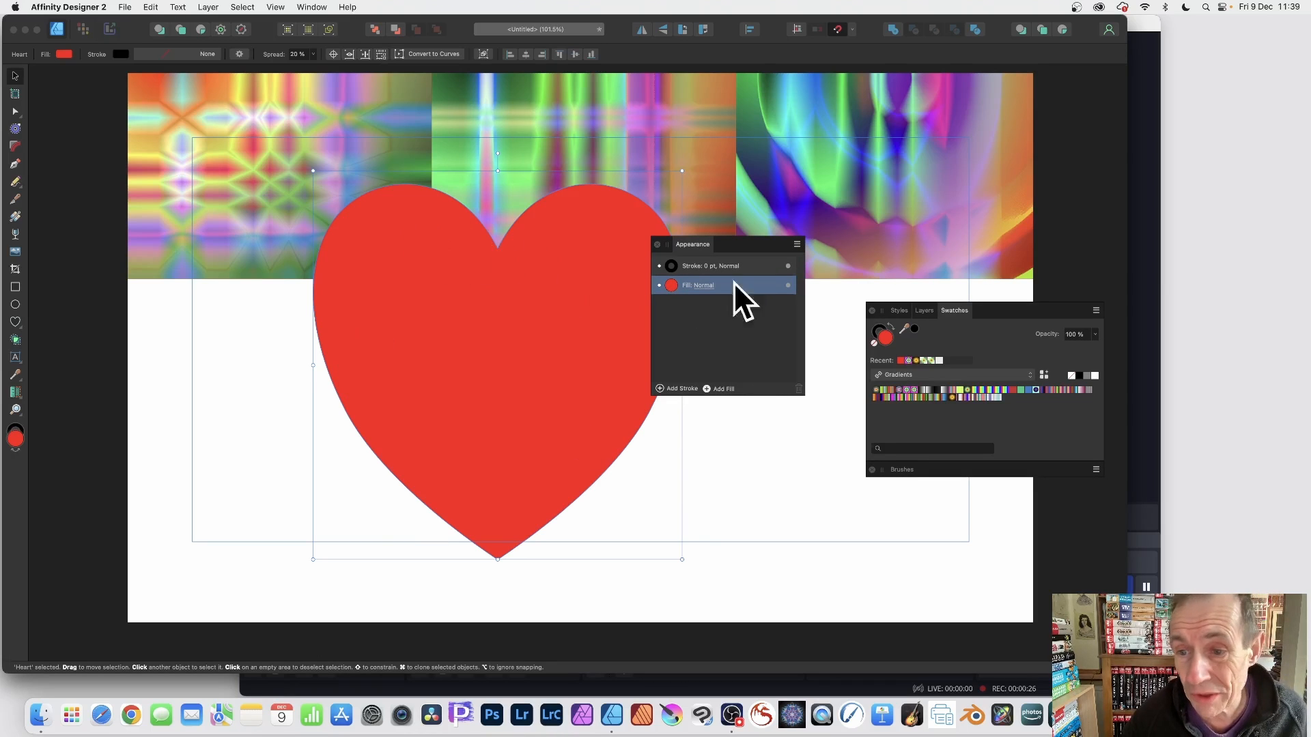
- Float the Swatches panel, switch it to the Gradients palette and give the heart a striped gradient fill
{"action": "left_click_drag", "start_coordinate": [953, 310], "coordinate": [828, 213]}
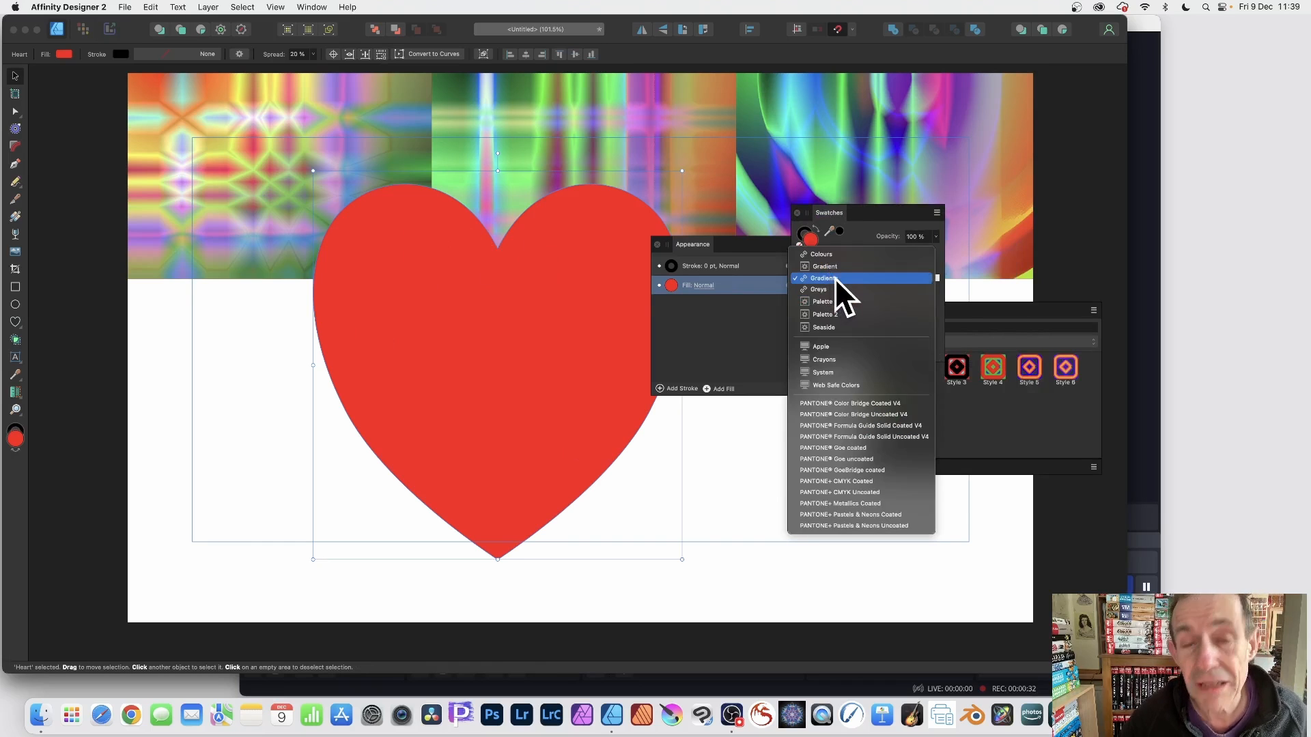
{"action": "left_click", "coordinate": [824, 278]}
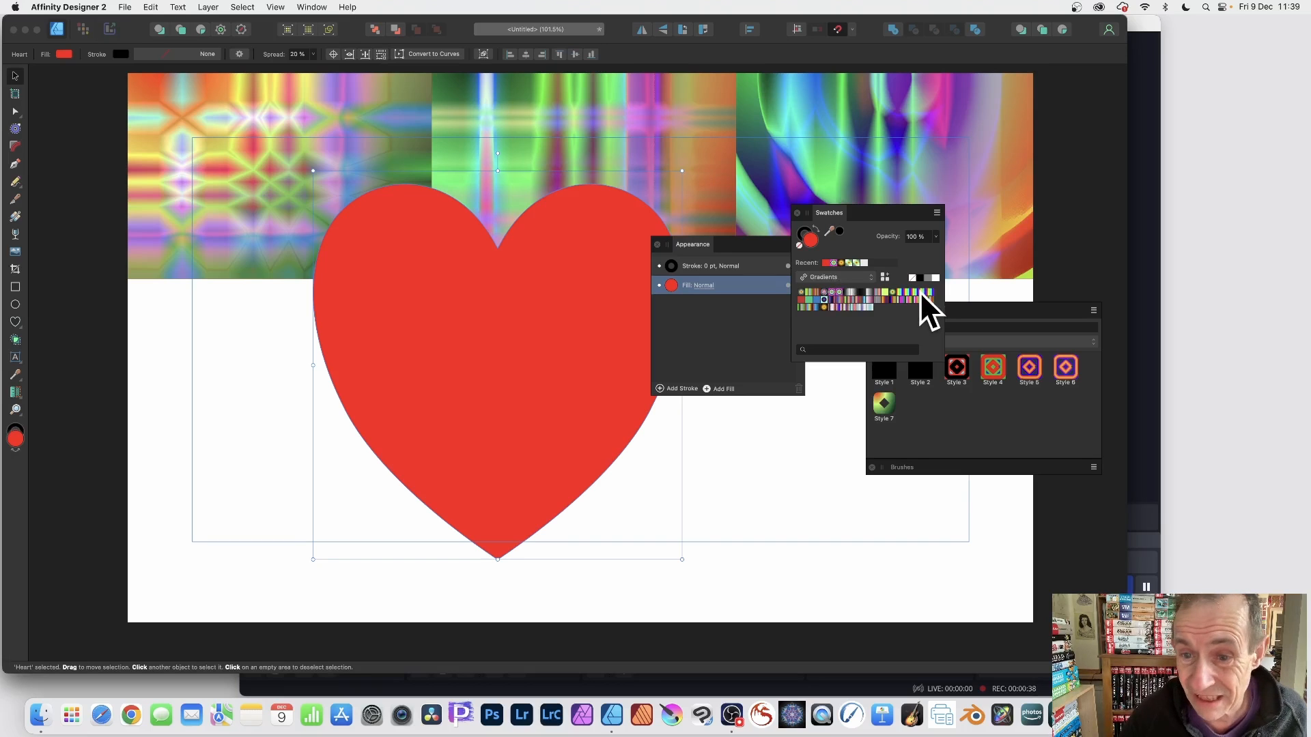
{"action": "mouse_move", "coordinate": [821, 306]}
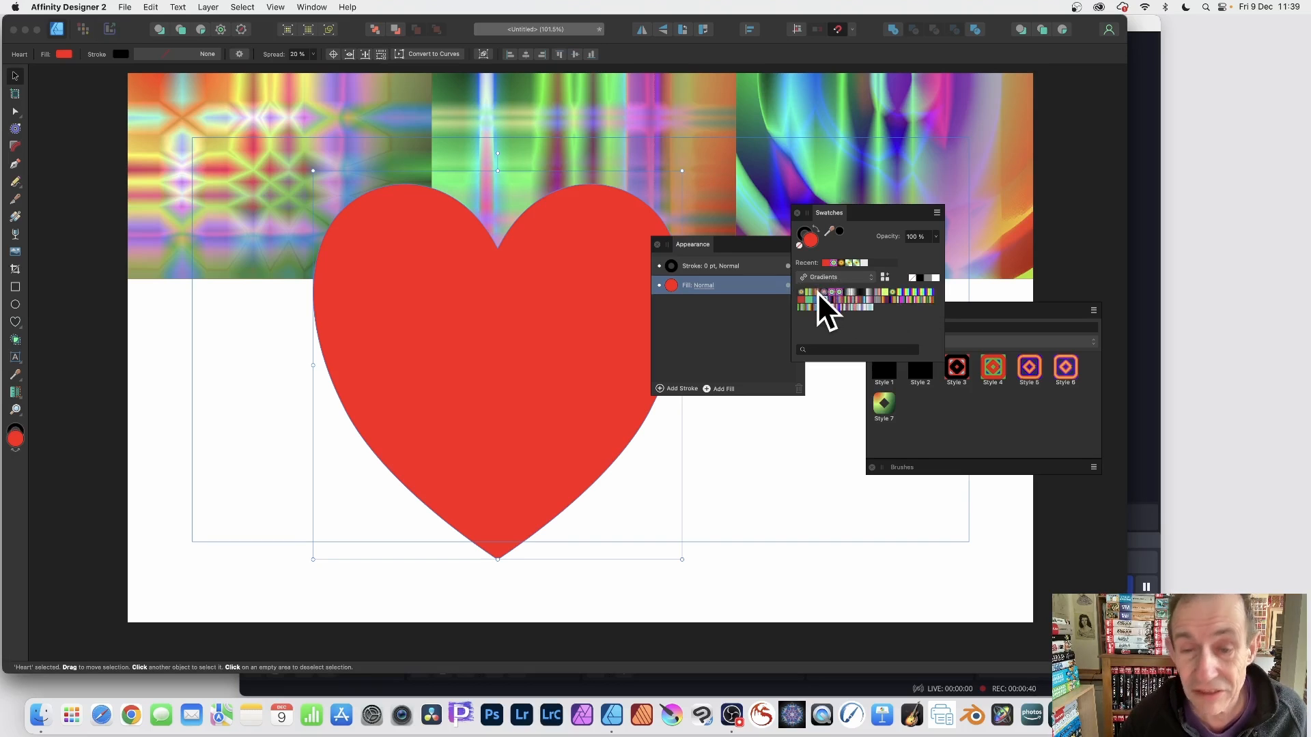
{"action": "mouse_move", "coordinate": [812, 302]}
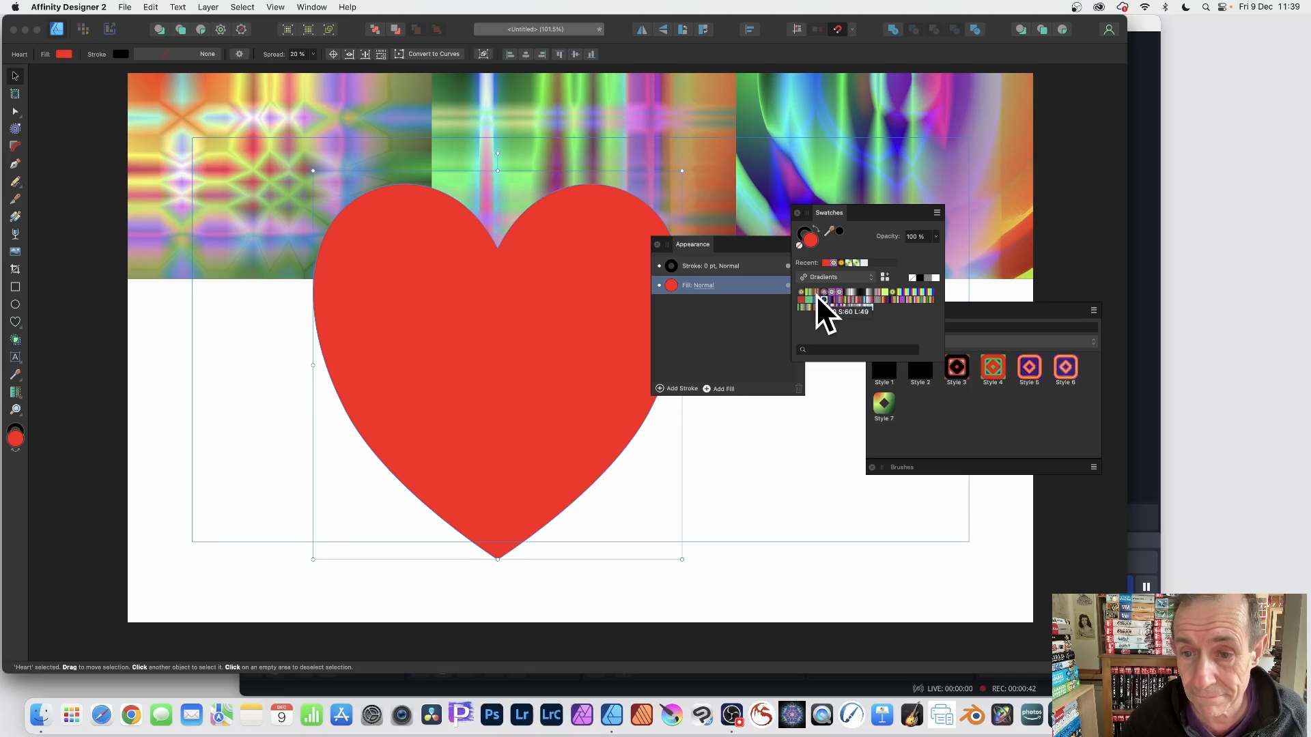
{"action": "left_click", "coordinate": [823, 299]}
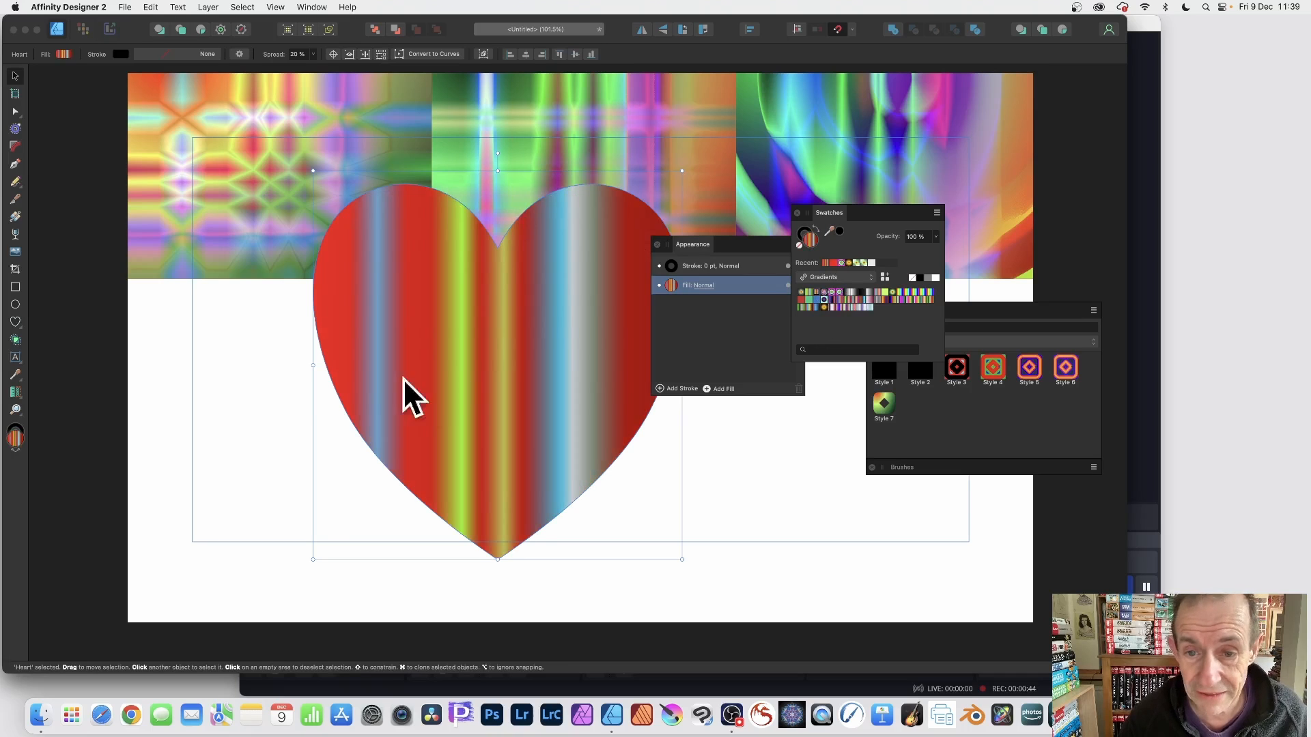
{"action": "mouse_move", "coordinate": [829, 219]}
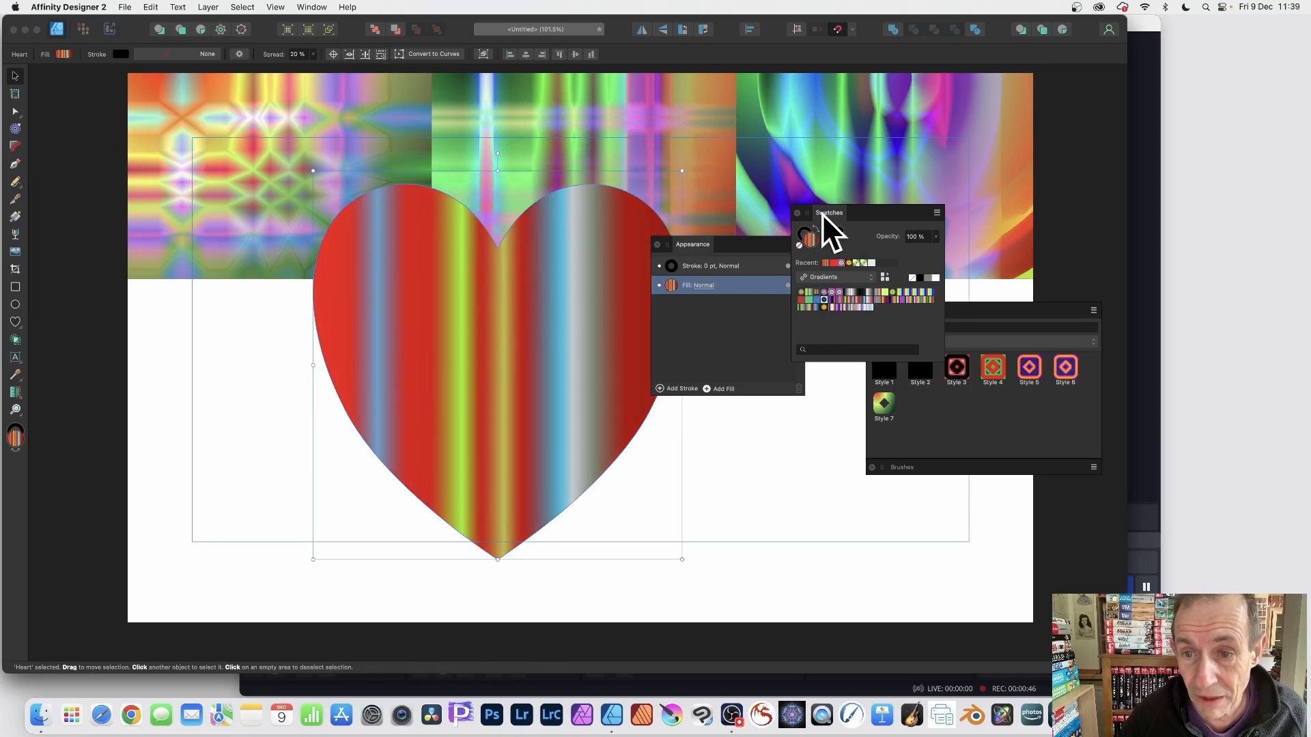
- Move the floating Swatches panel right so the Styles panel beneath is visible
{"action": "left_click_drag", "start_coordinate": [829, 213], "coordinate": [1003, 207]}
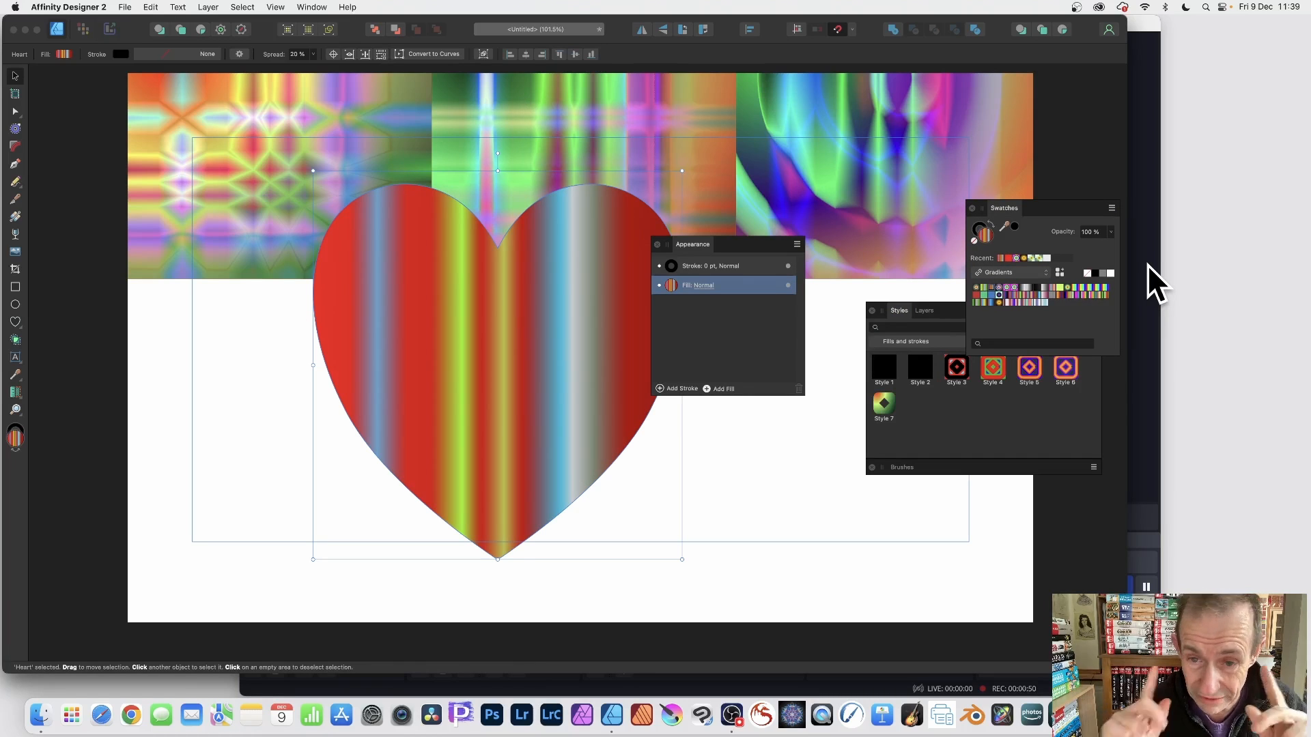
{"action": "mouse_move", "coordinate": [882, 339]}
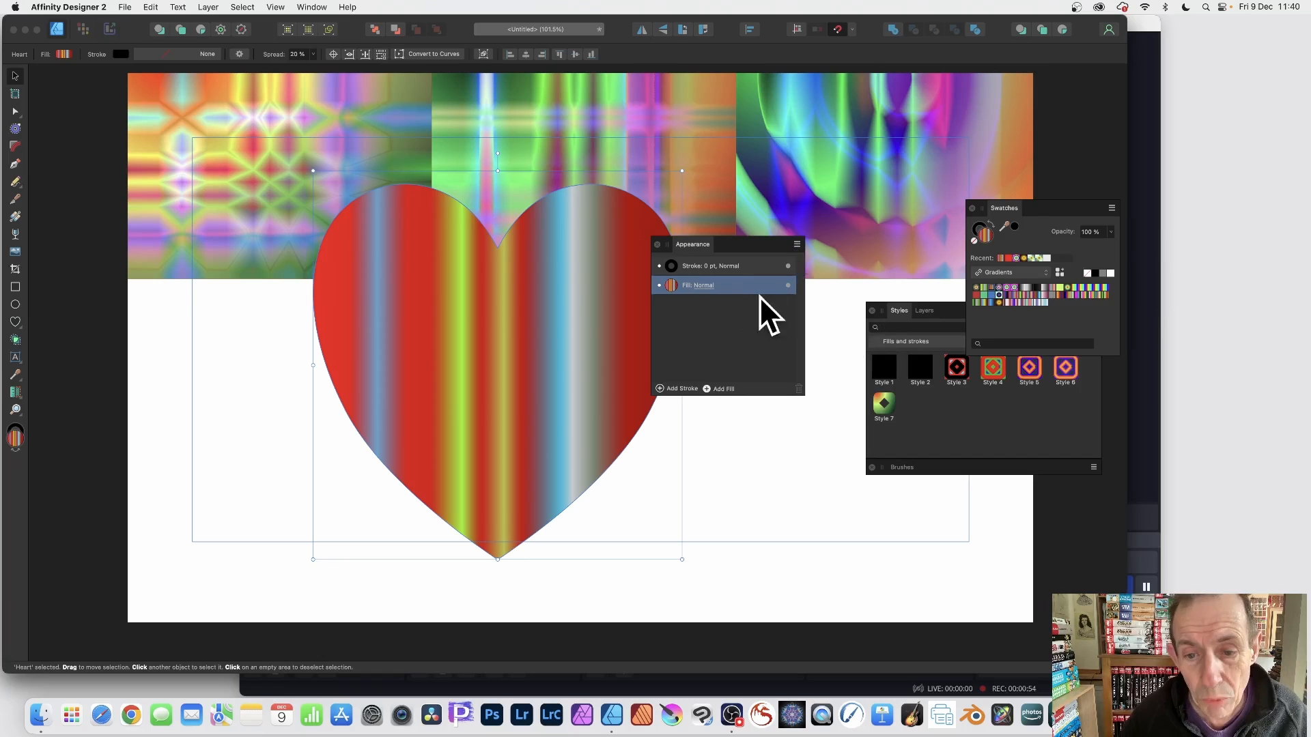
{"action": "mouse_move", "coordinate": [742, 418]}
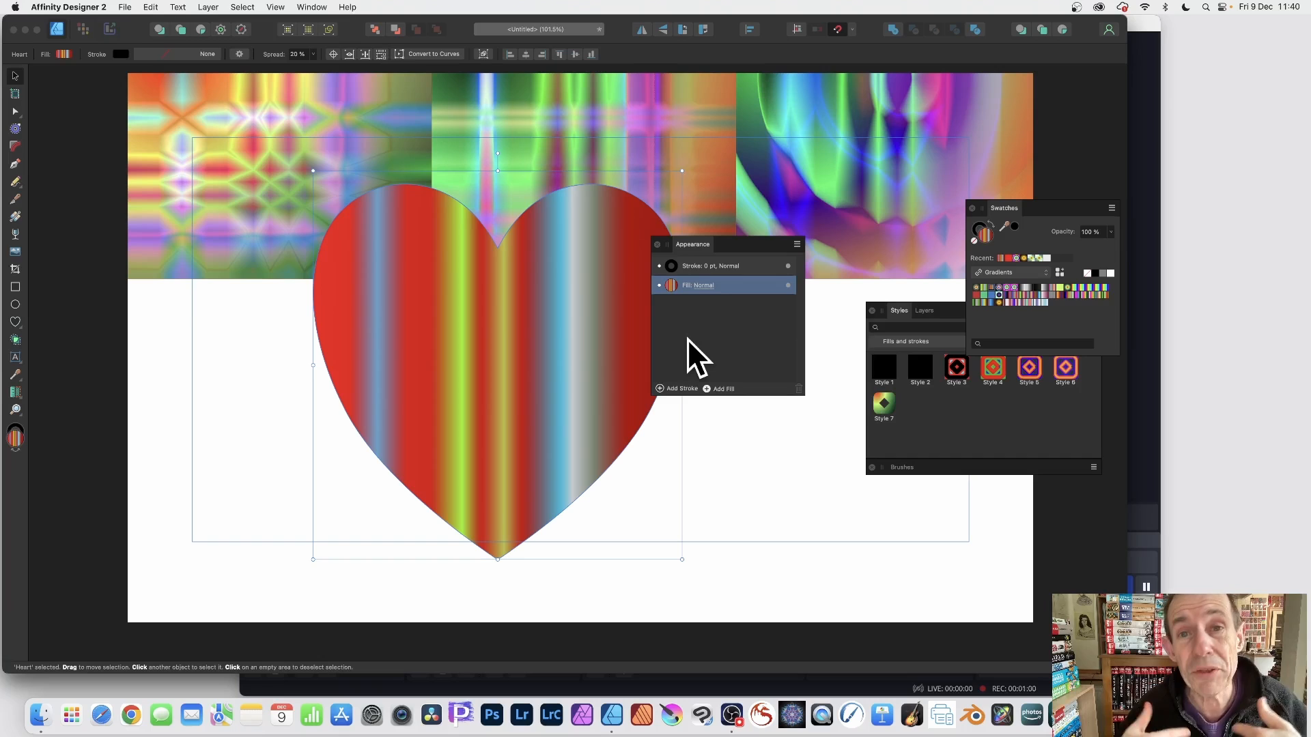
{"action": "mouse_move", "coordinate": [702, 366]}
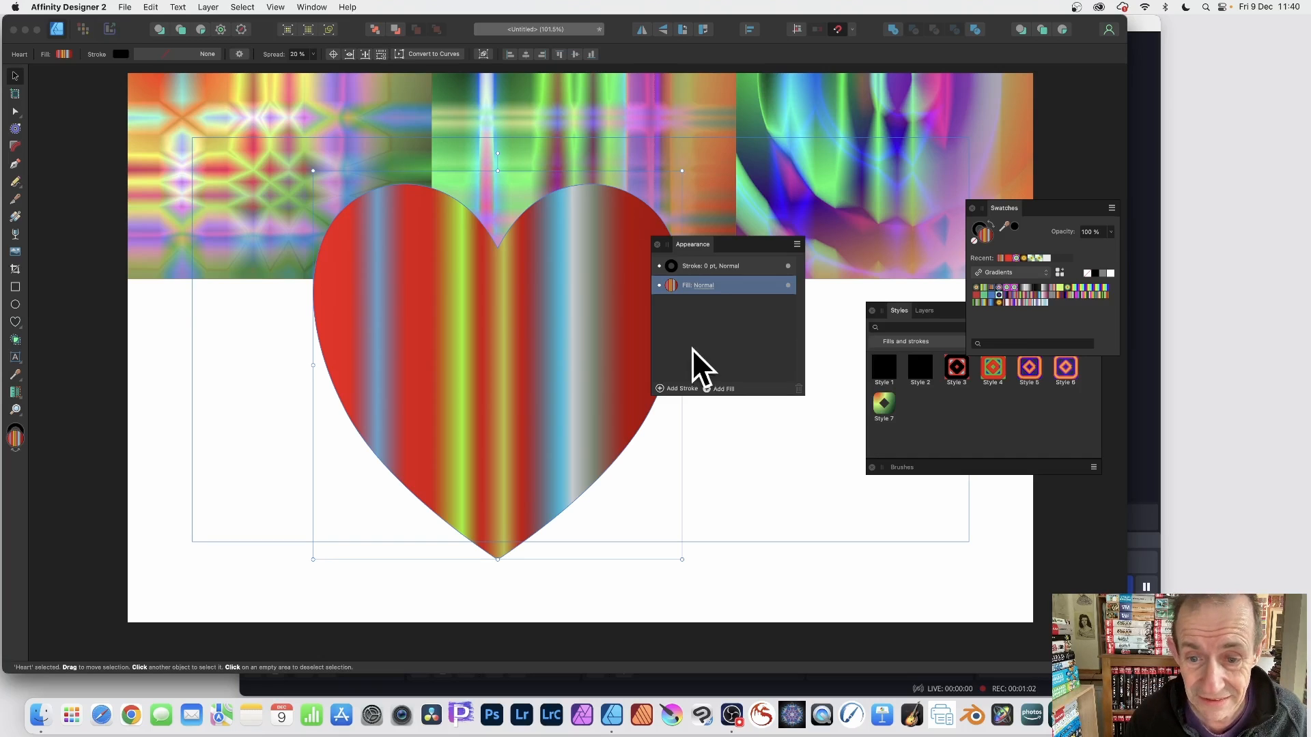
{"action": "mouse_move", "coordinate": [718, 388]}
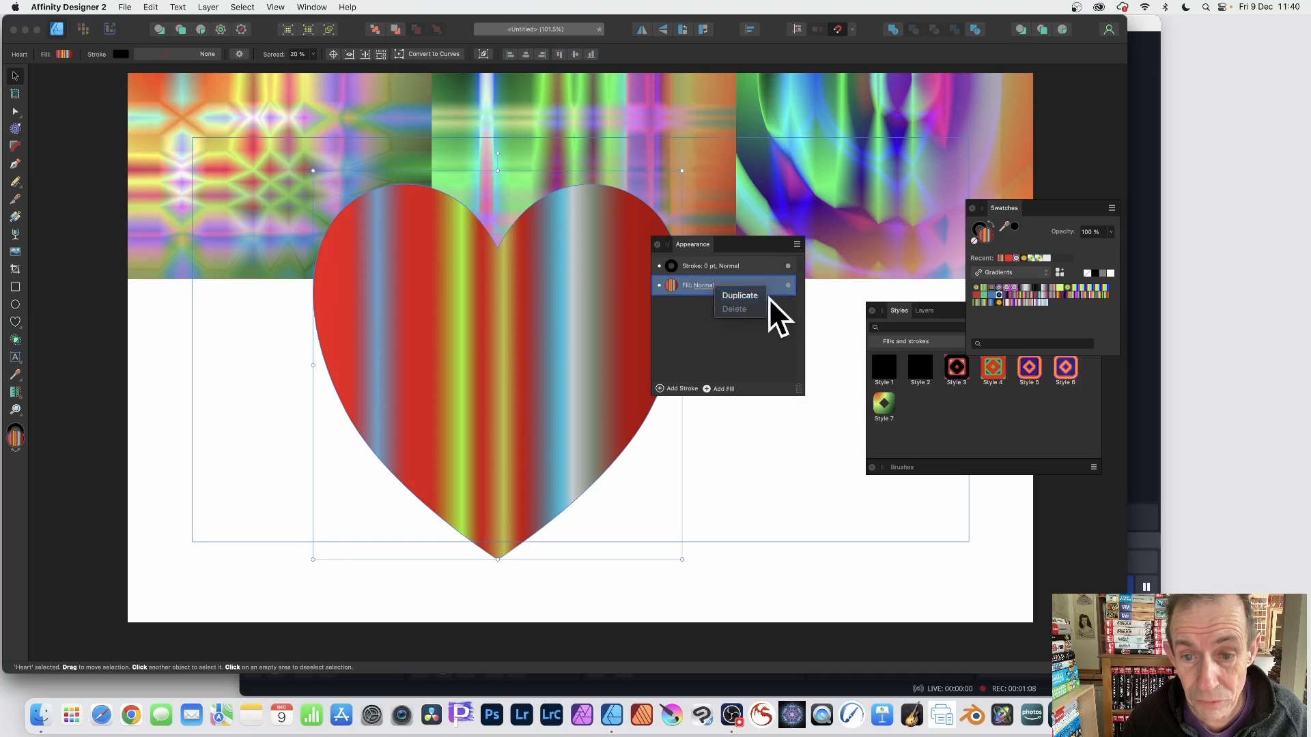
{"action": "mouse_move", "coordinate": [738, 295]}
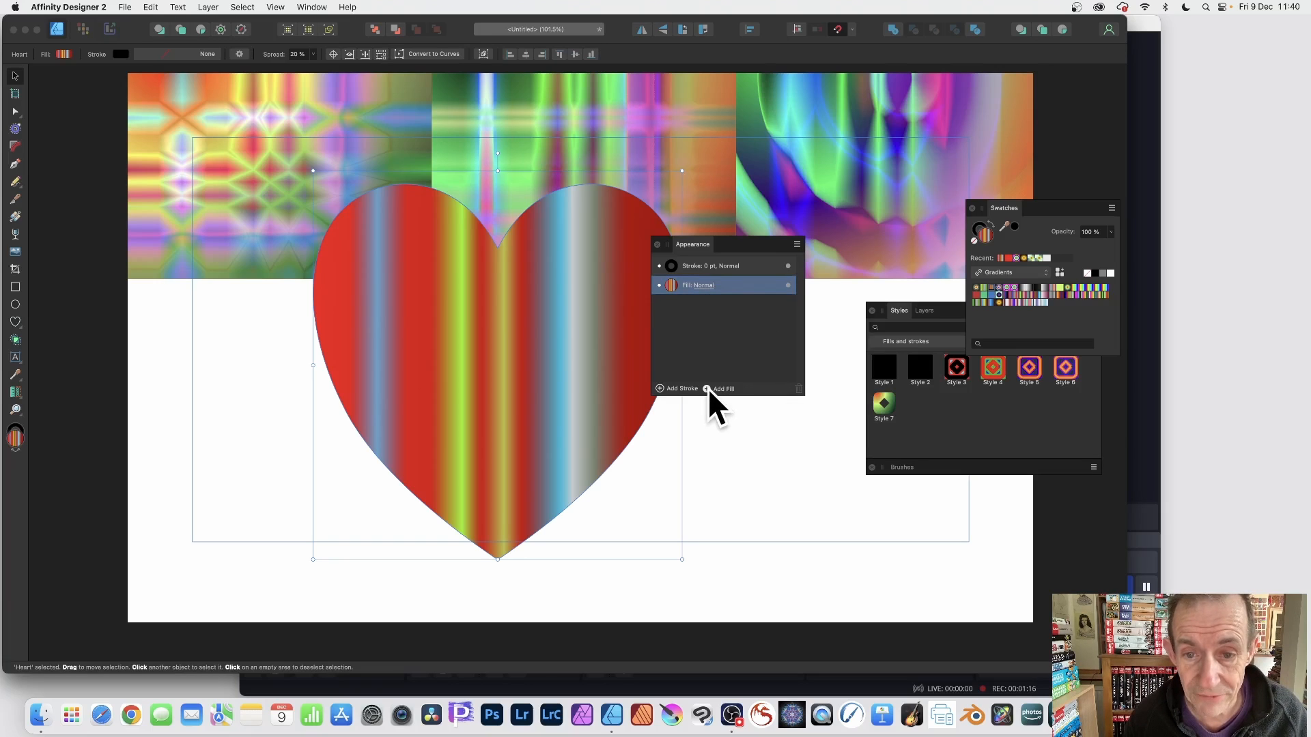
- Add a second fill to the heart in Appearance and give it an elliptical gradient swatch
{"action": "left_click", "coordinate": [707, 388]}
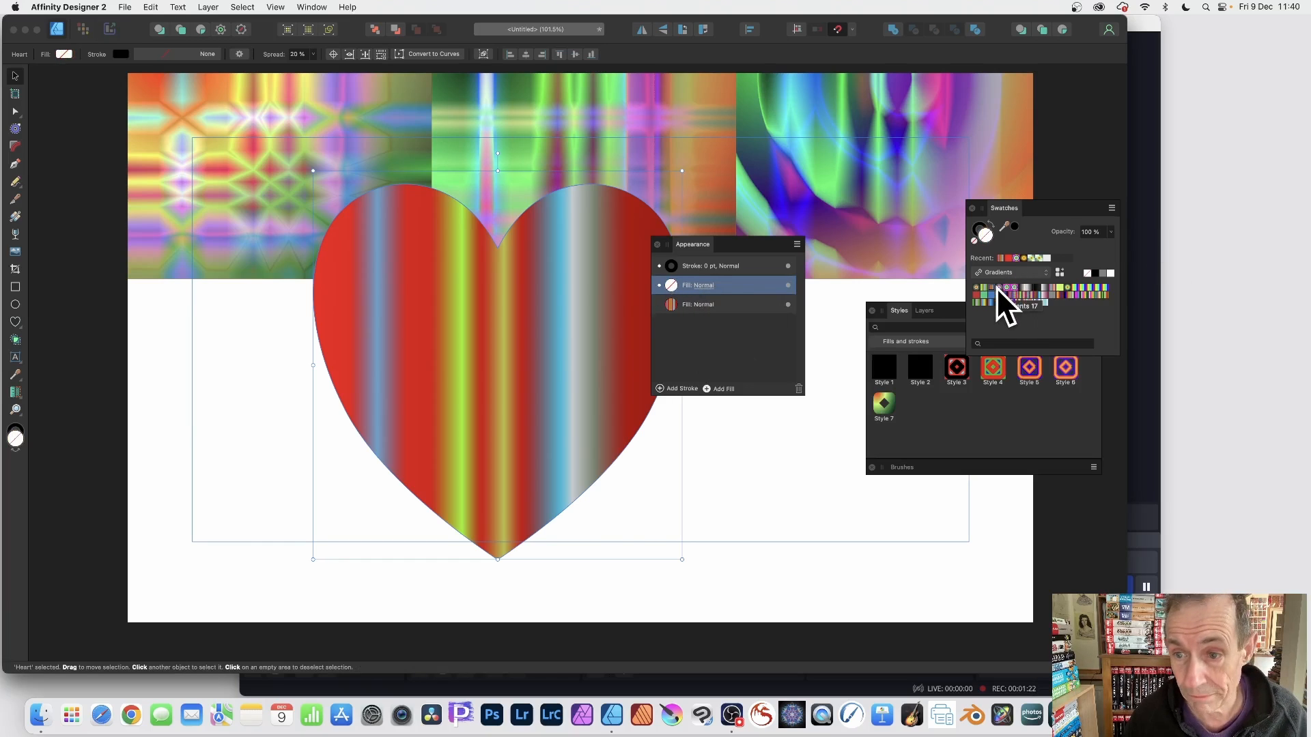
{"action": "left_click", "coordinate": [998, 295]}
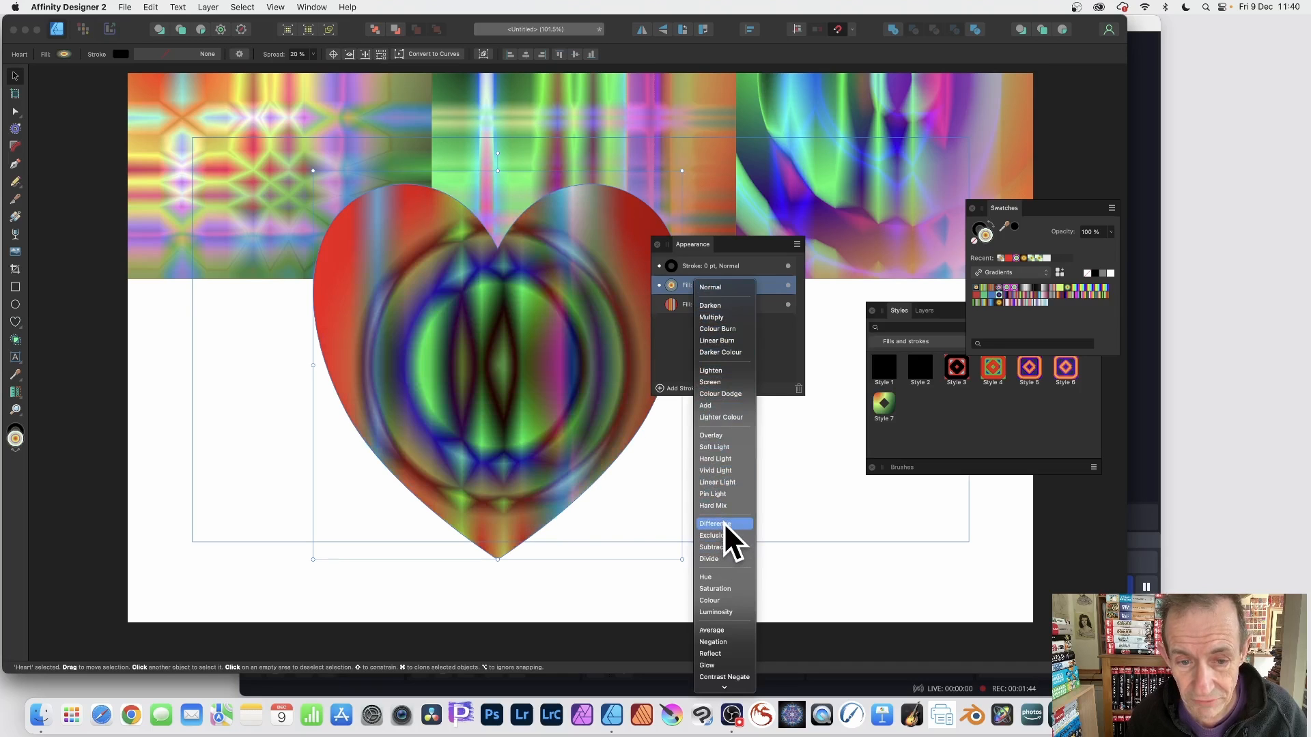
- Set the top gradient fill's blend mode to Difference
{"action": "left_click", "coordinate": [715, 525]}
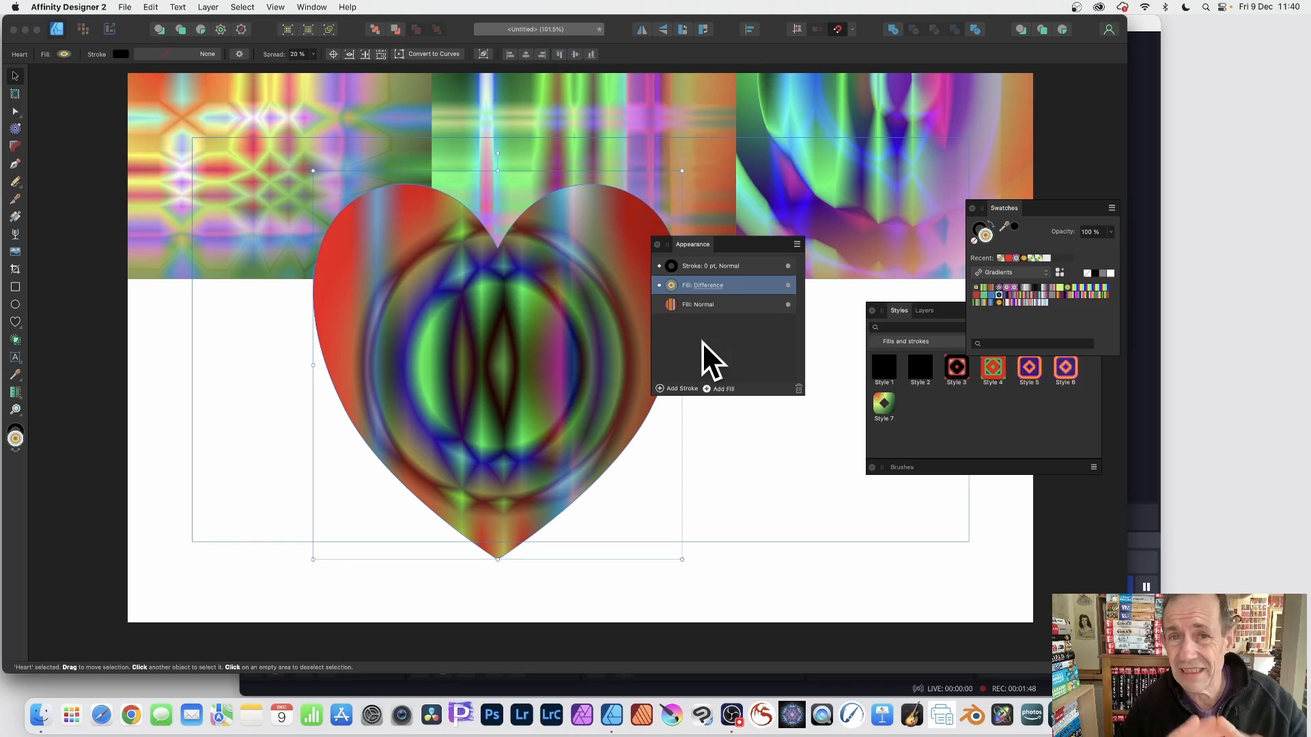
{"action": "mouse_move", "coordinate": [767, 239]}
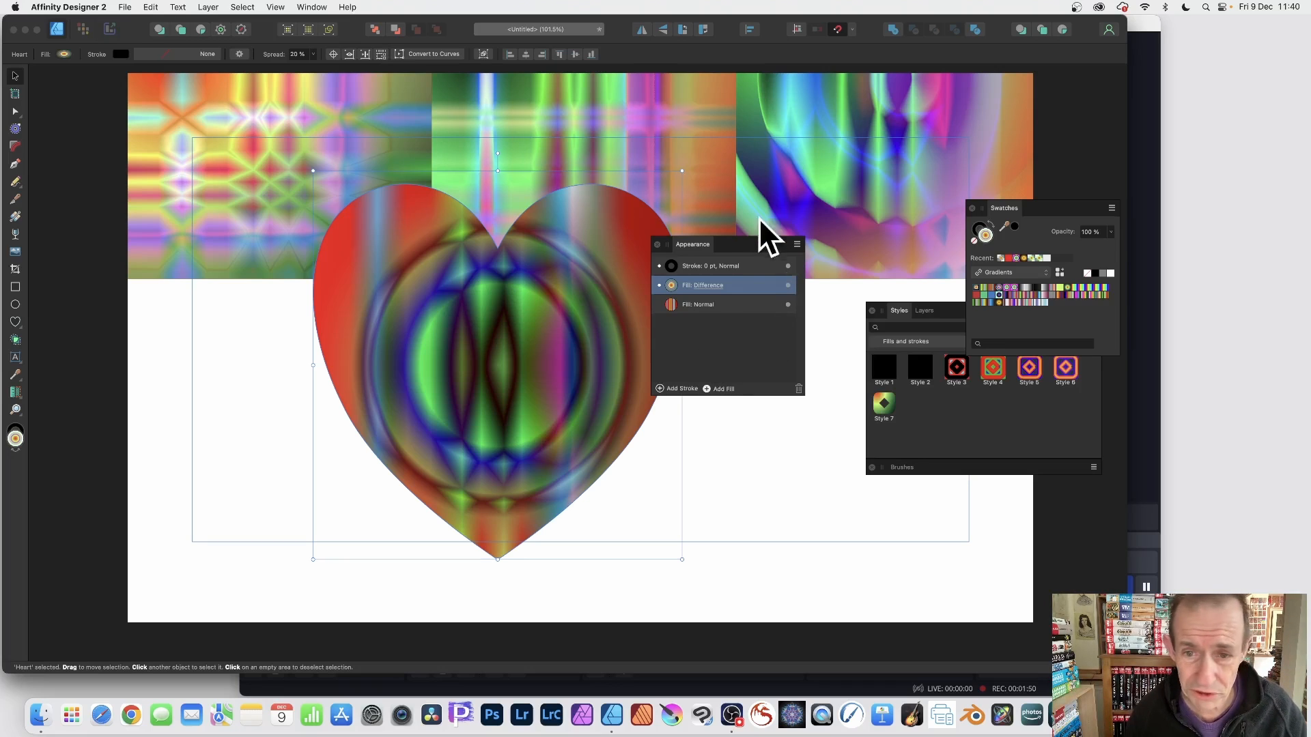
{"action": "mouse_move", "coordinate": [698, 289]}
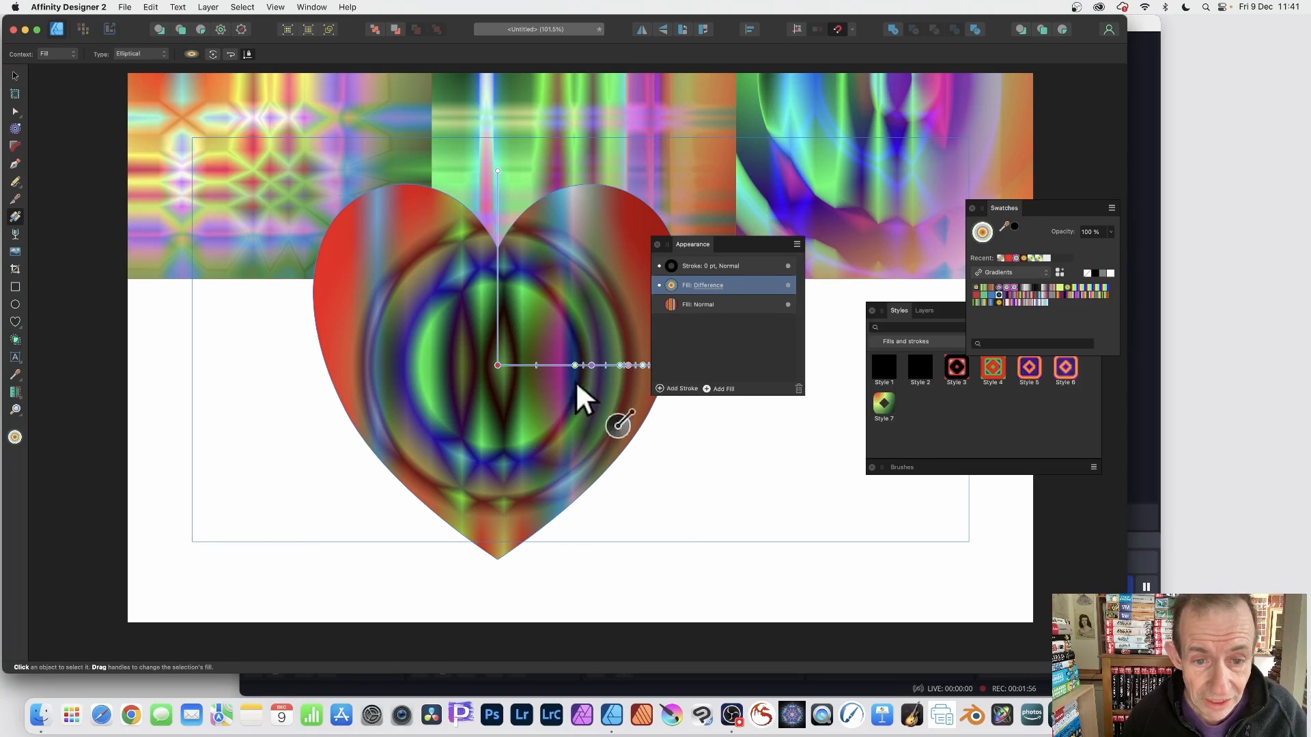
- Re-angle the top gradient diagonally, set its type to Linear and select the Difference fill
{"action": "left_click_drag", "start_coordinate": [497, 366], "coordinate": [628, 203]}
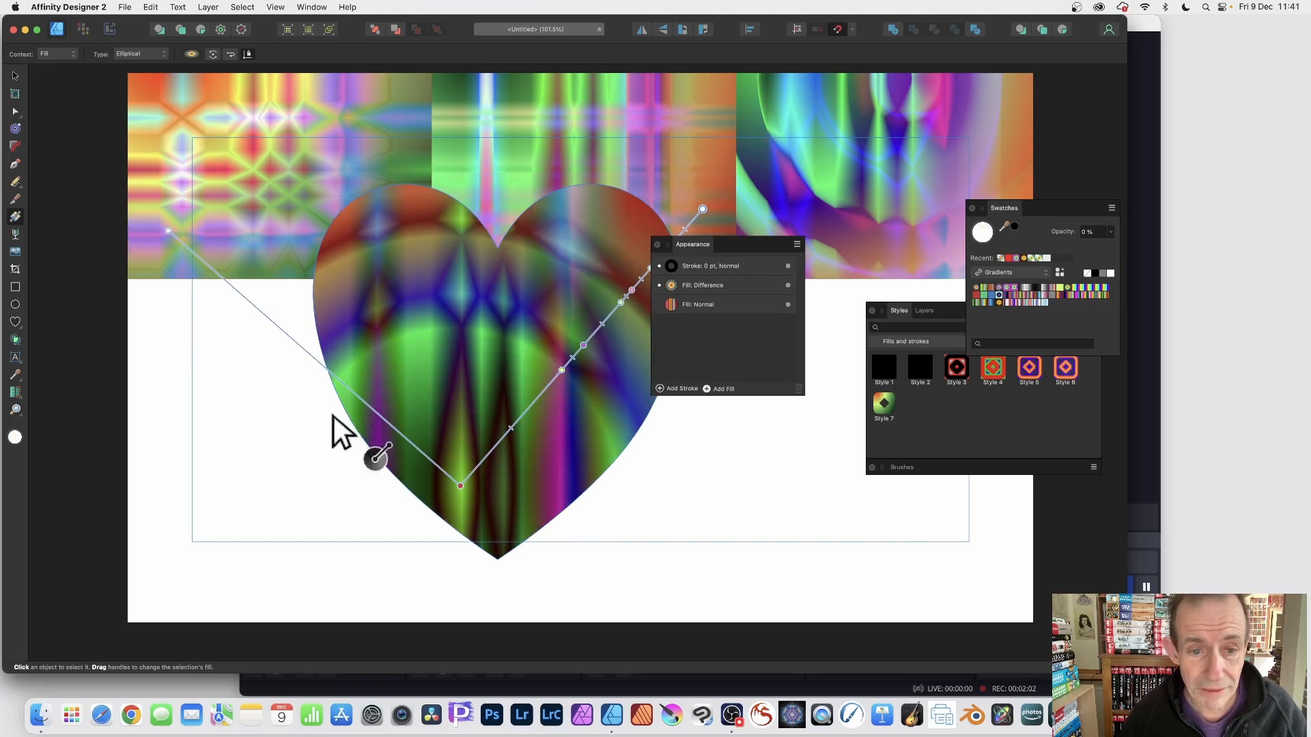
{"action": "left_click_drag", "start_coordinate": [374, 459], "coordinate": [643, 465]}
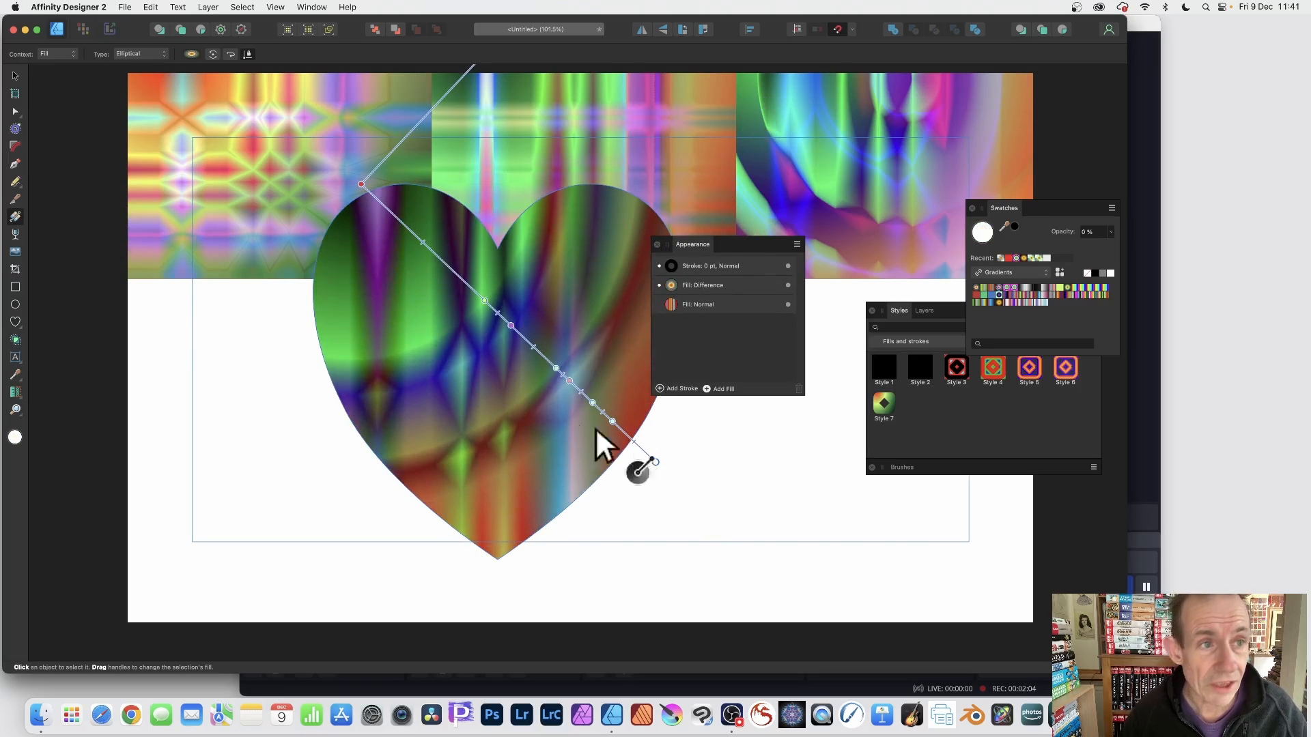
{"action": "left_click", "coordinate": [140, 53]}
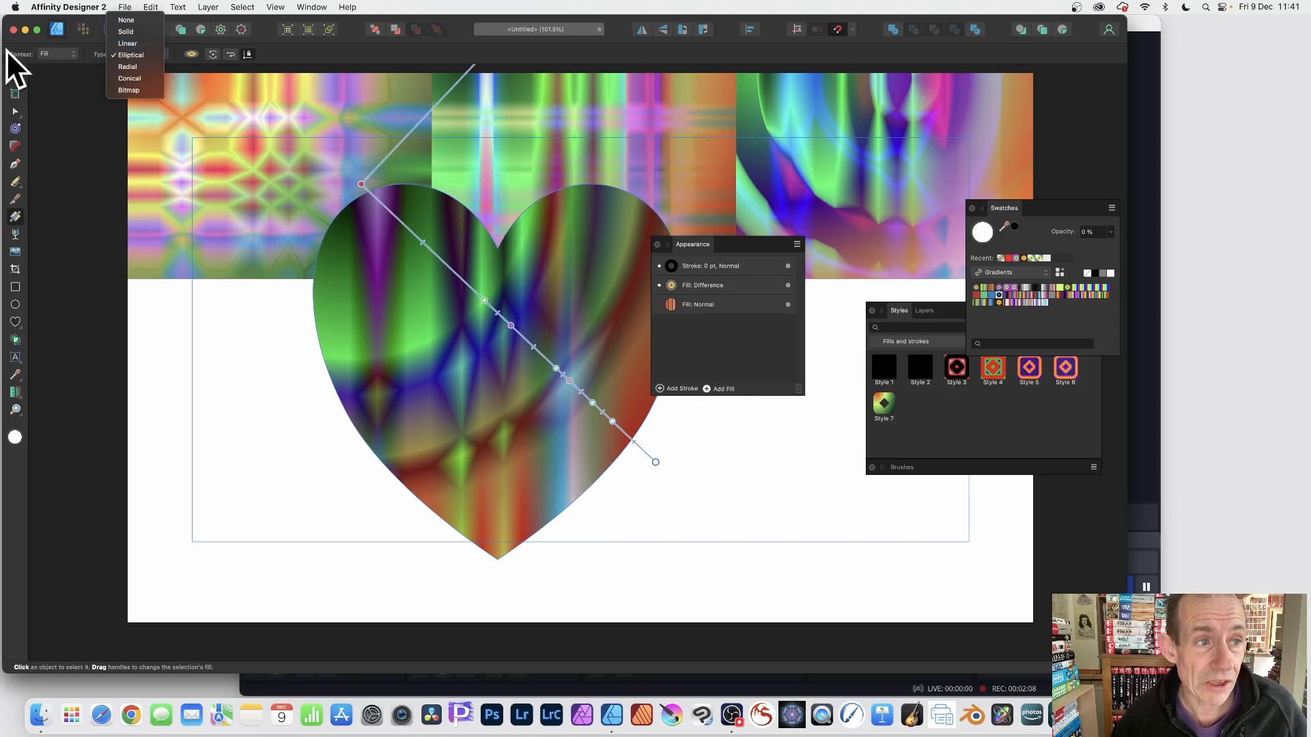
{"action": "mouse_move", "coordinate": [250, 74]}
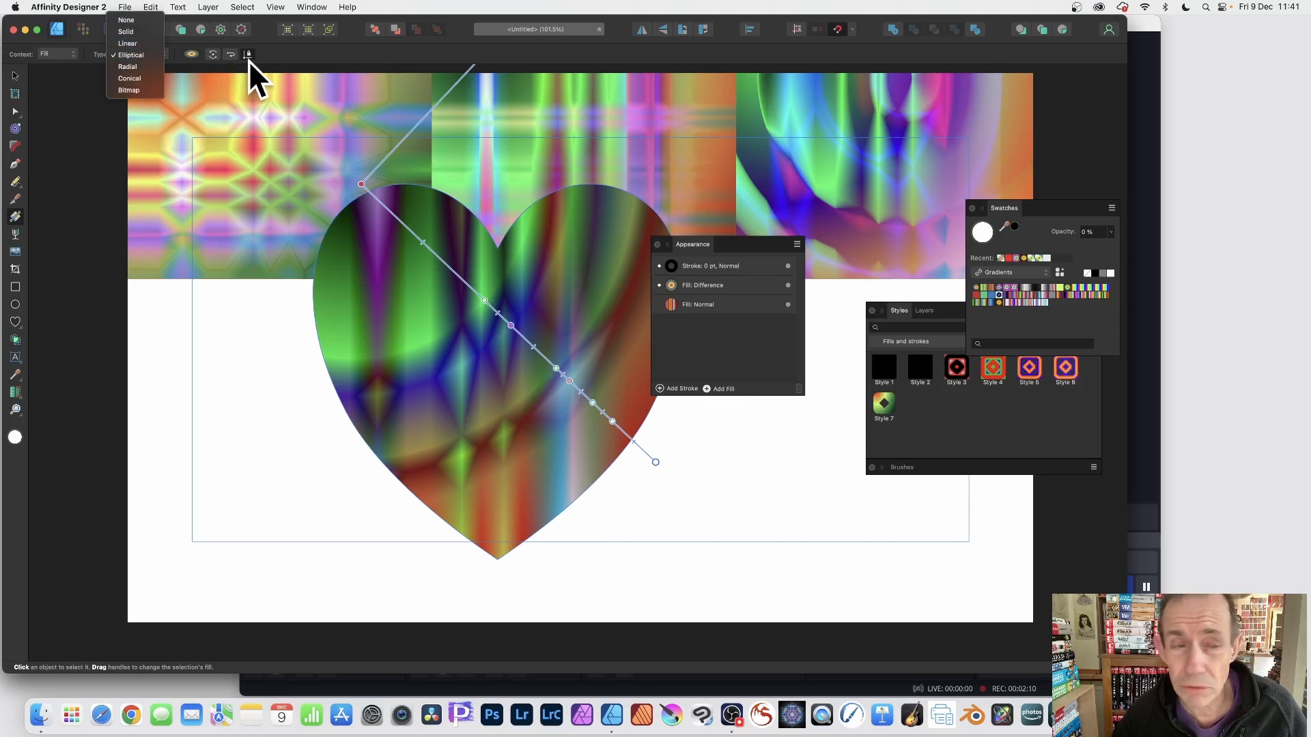
{"action": "left_click", "coordinate": [127, 42]}
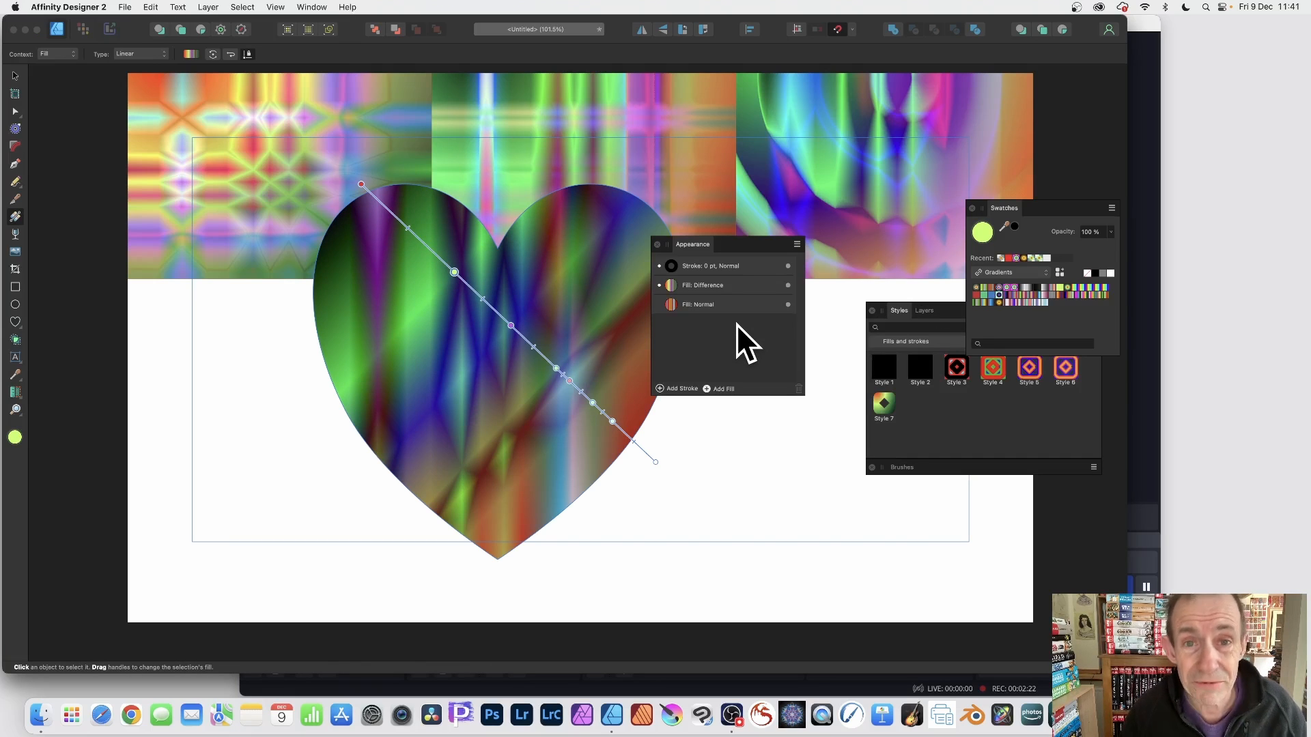
{"action": "mouse_move", "coordinate": [702, 346]}
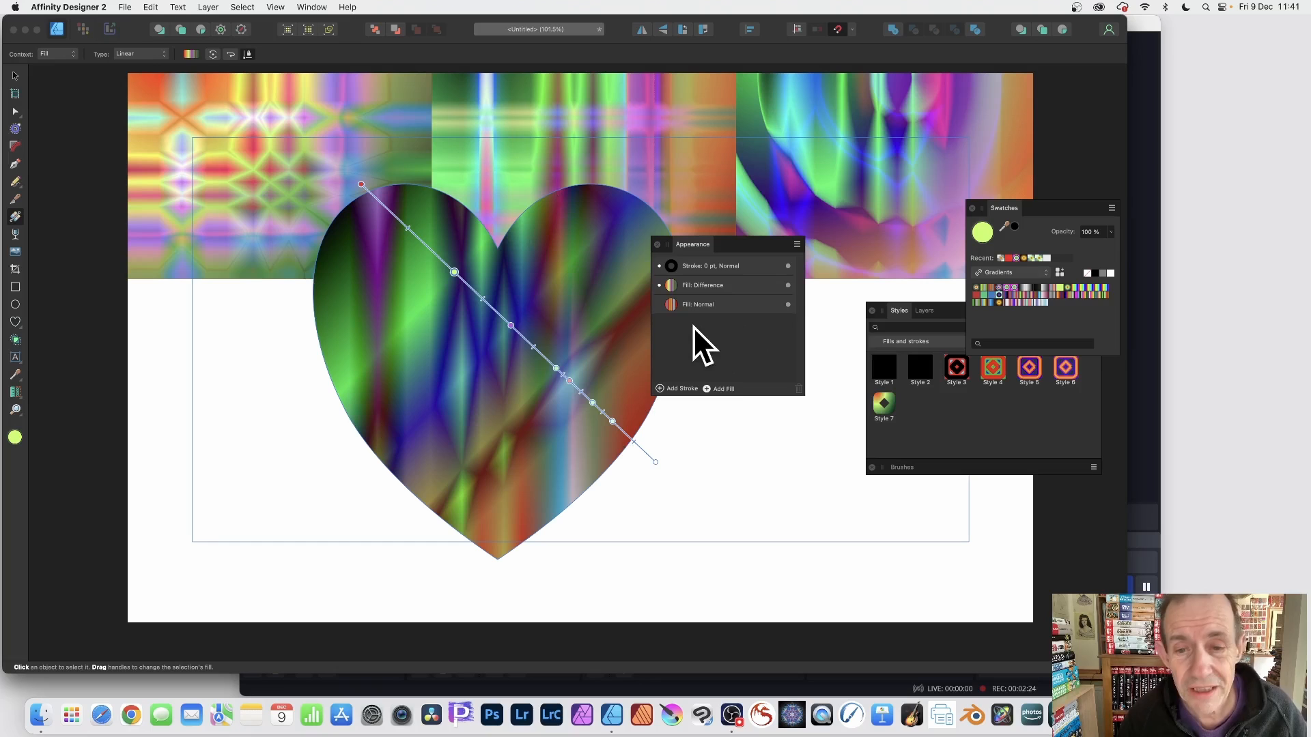
{"action": "left_click", "coordinate": [706, 284]}
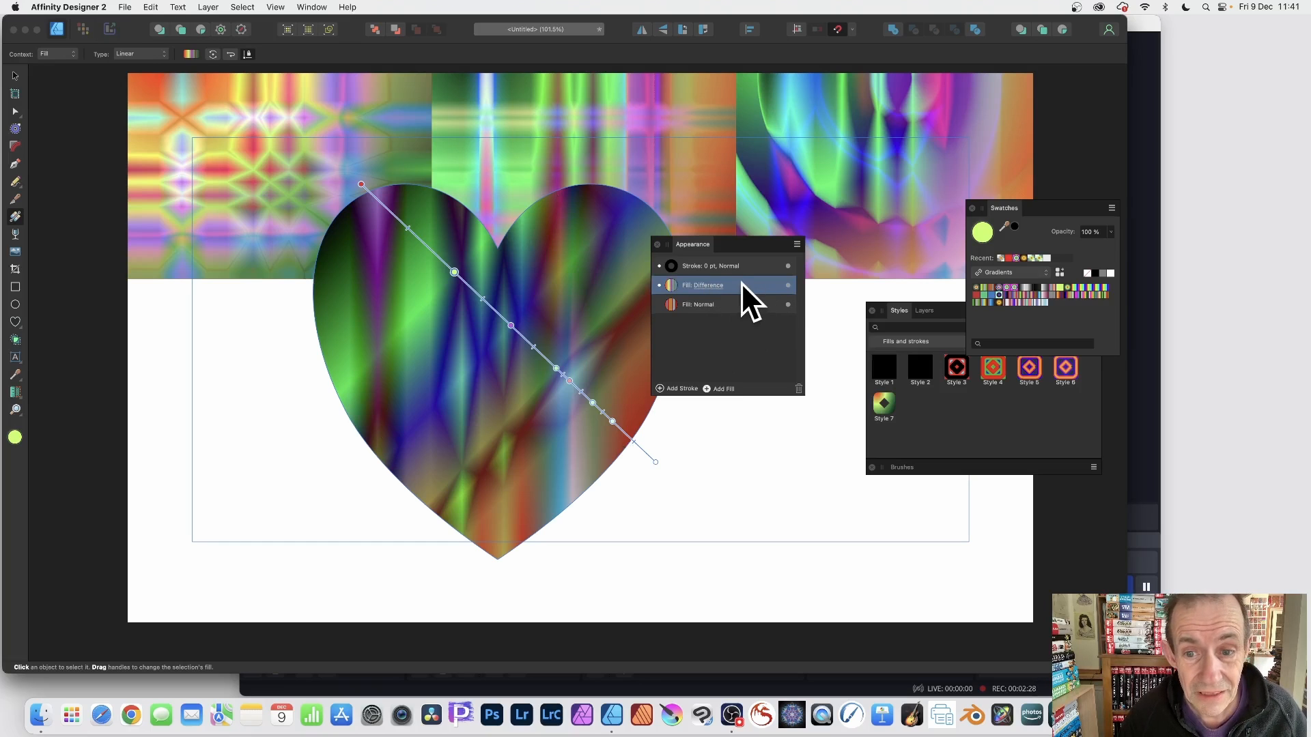
- Duplicate the Difference fill and give the copy a different gradient swatch
{"action": "right_click", "coordinate": [707, 284]}
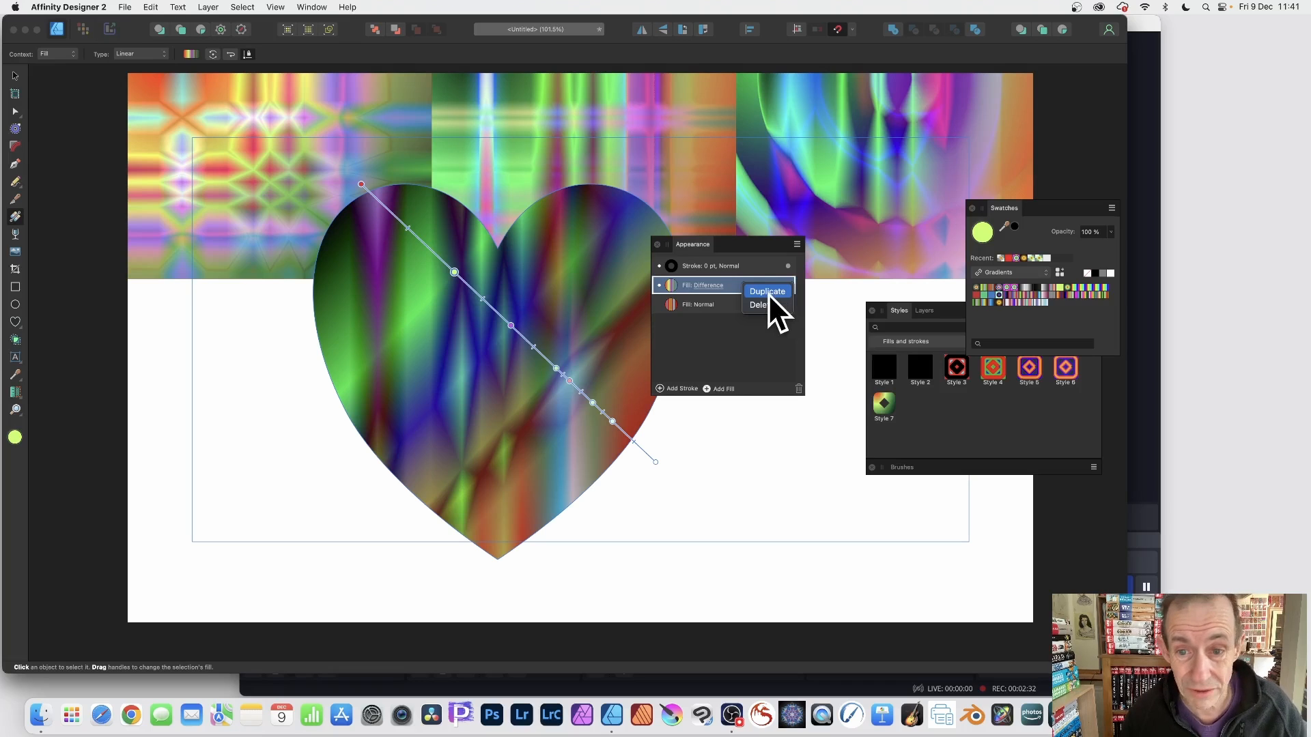
{"action": "left_click", "coordinate": [767, 291]}
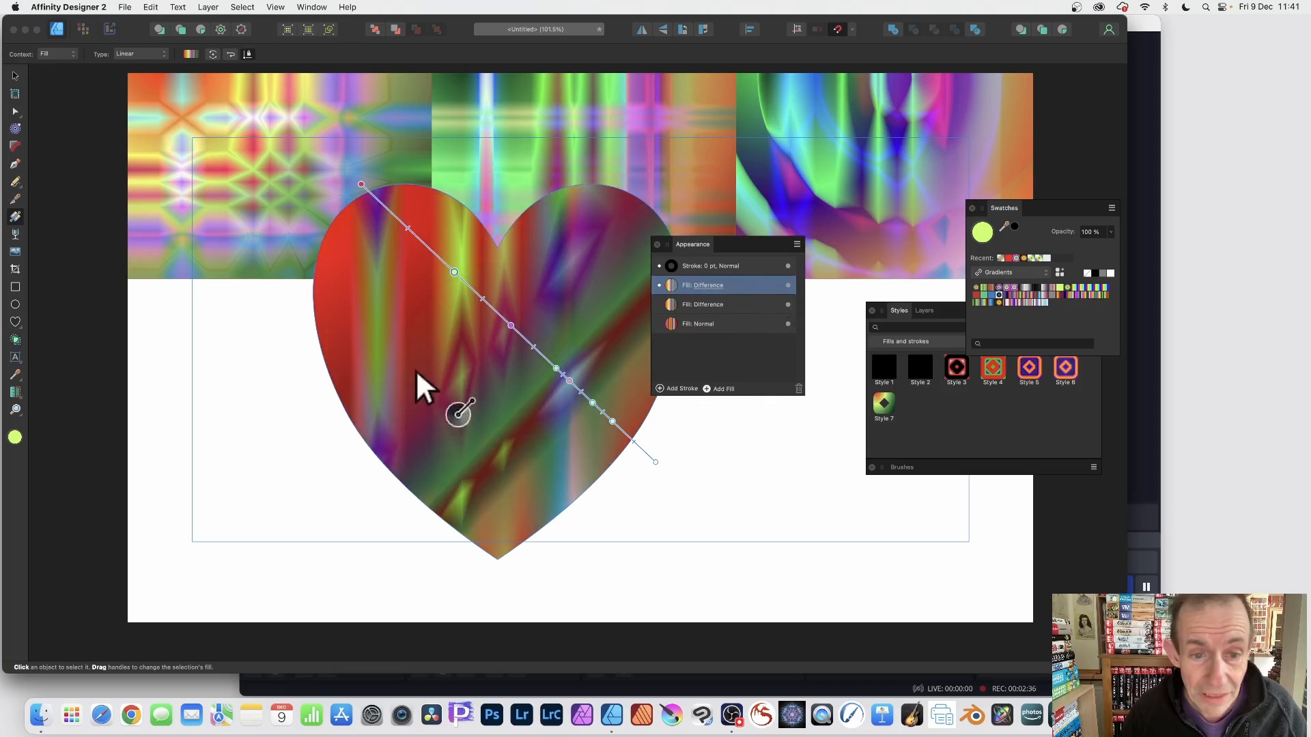
{"action": "mouse_move", "coordinate": [21, 239]}
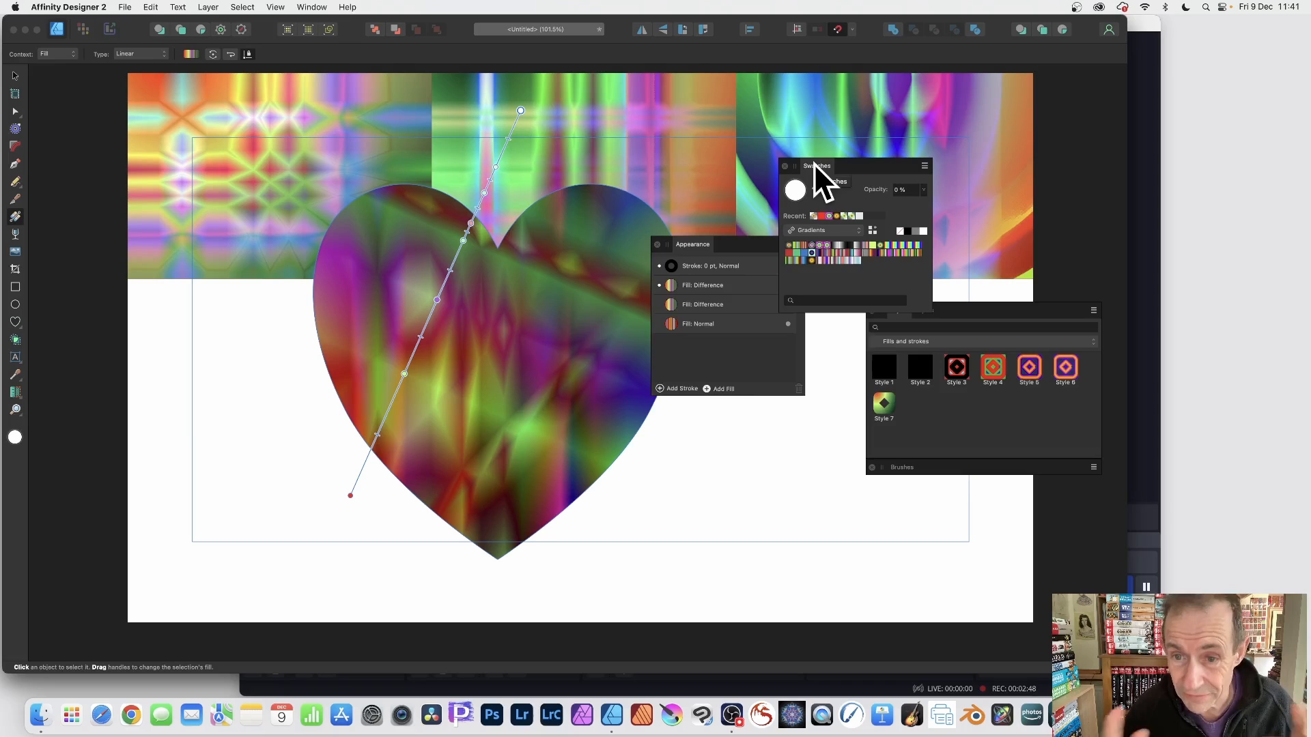
{"action": "left_click", "coordinate": [887, 246]}
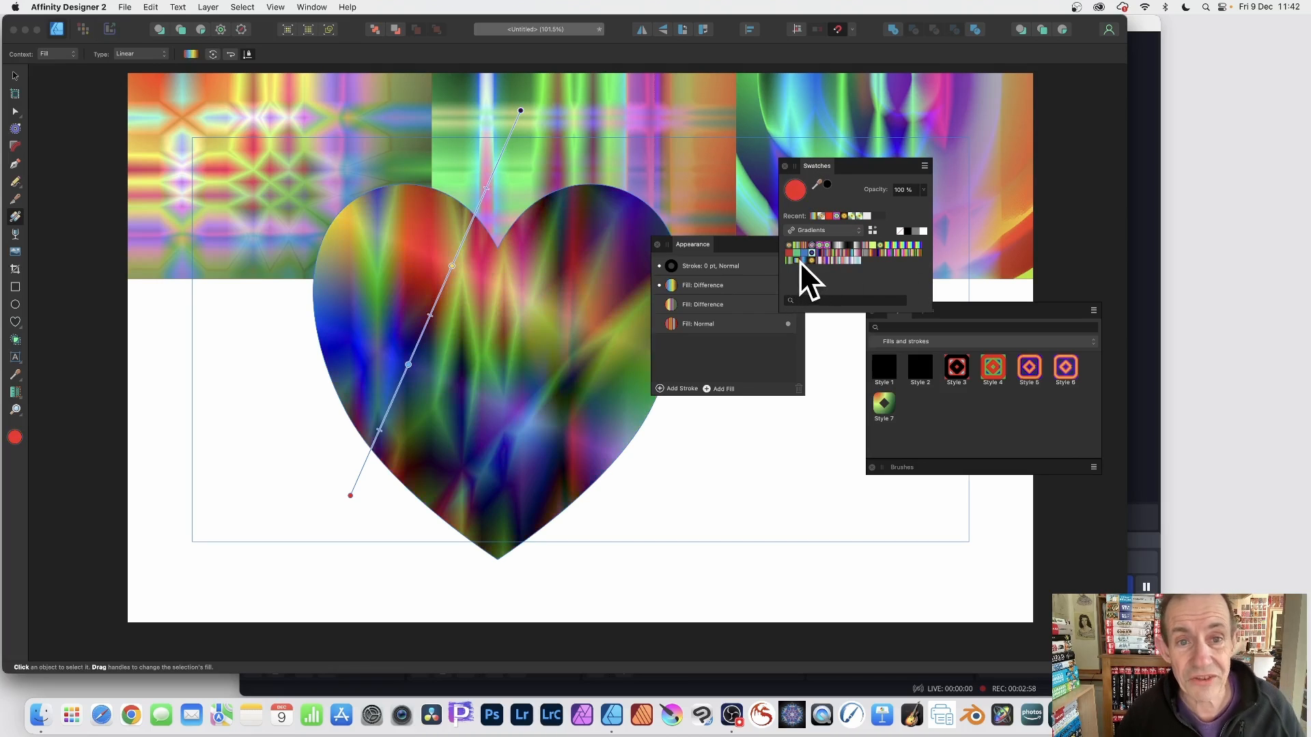
{"action": "mouse_move", "coordinate": [521, 126]}
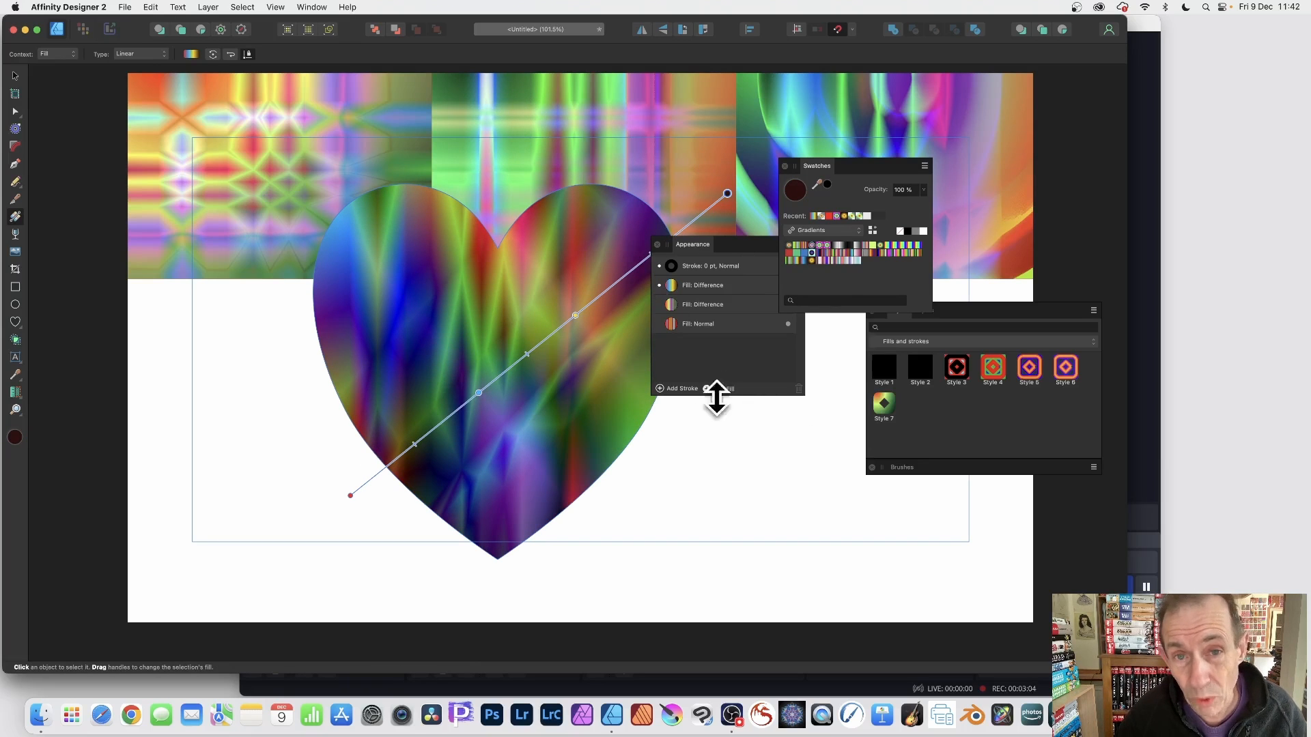
{"action": "mouse_move", "coordinate": [737, 406]}
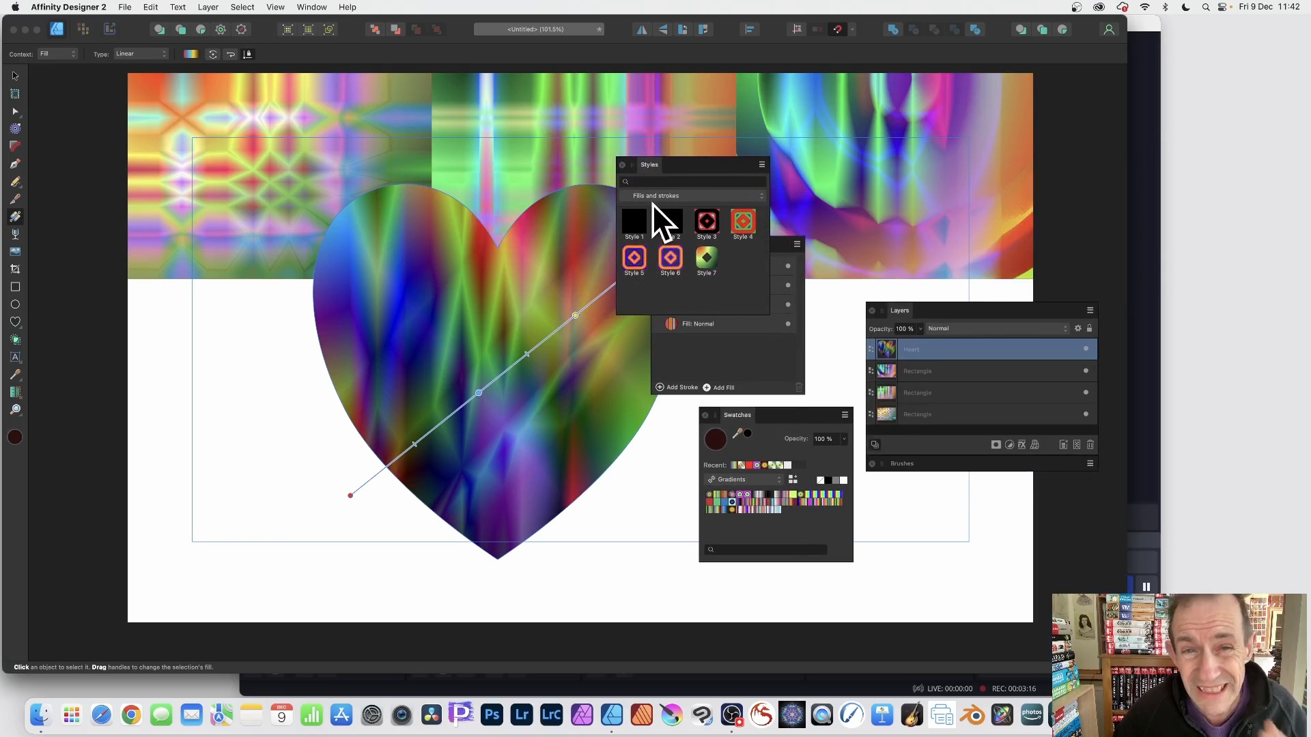
{"action": "mouse_move", "coordinate": [677, 219]}
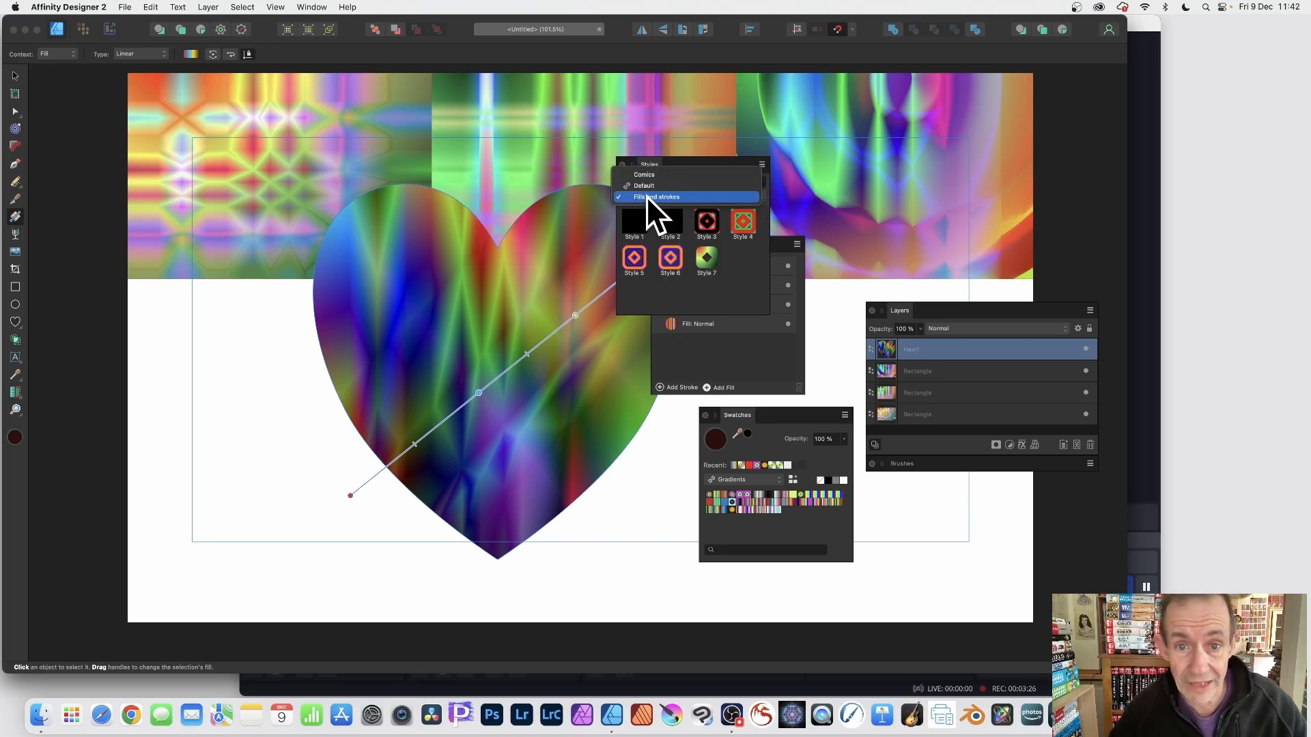
- Save the heart's stacked fills as a new style under Fills and strokes via Add Style from Selection
{"action": "left_click", "coordinate": [657, 196]}
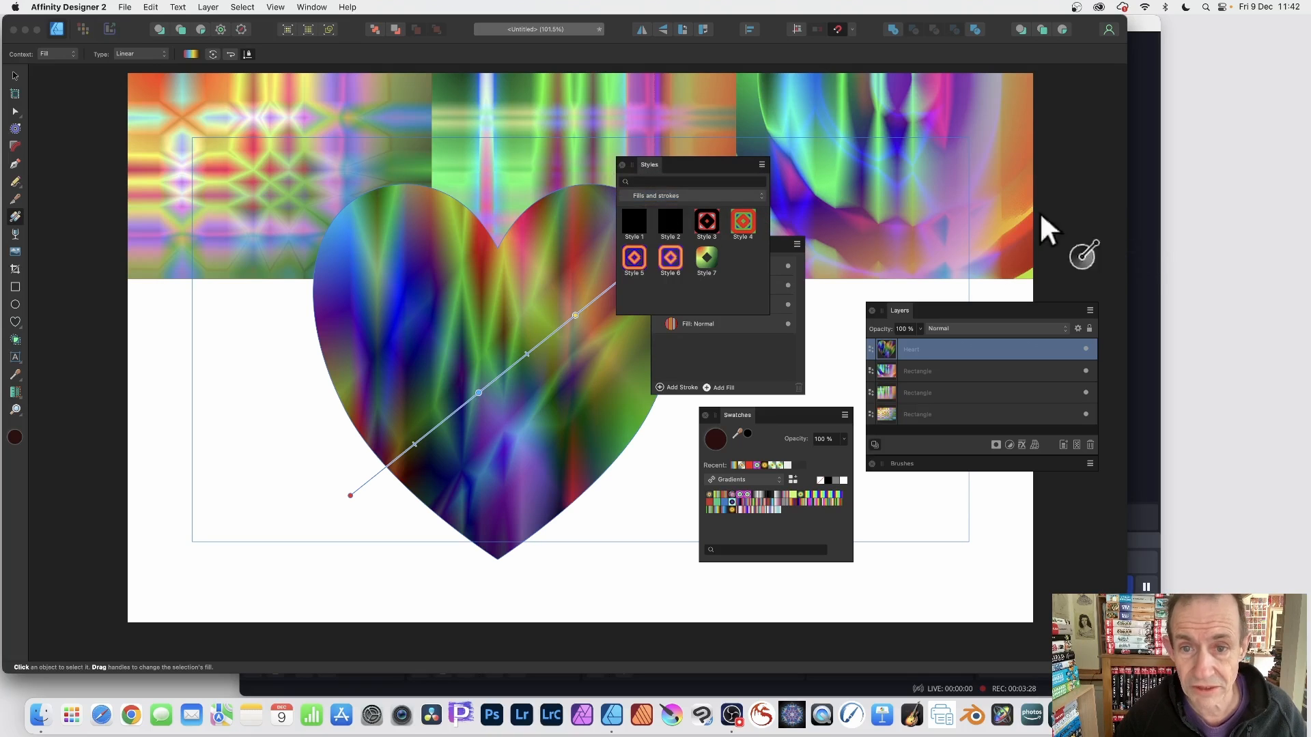
{"action": "left_click", "coordinate": [760, 164]}
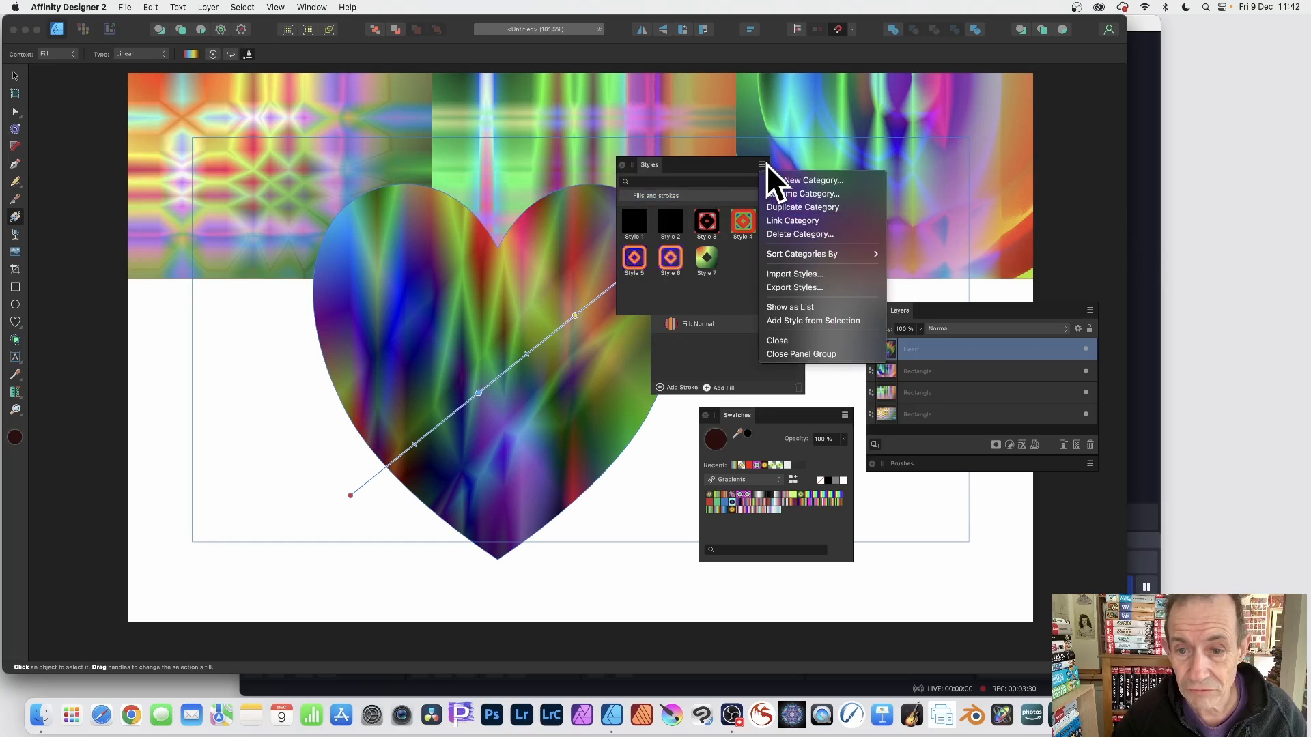
{"action": "mouse_move", "coordinate": [812, 333]}
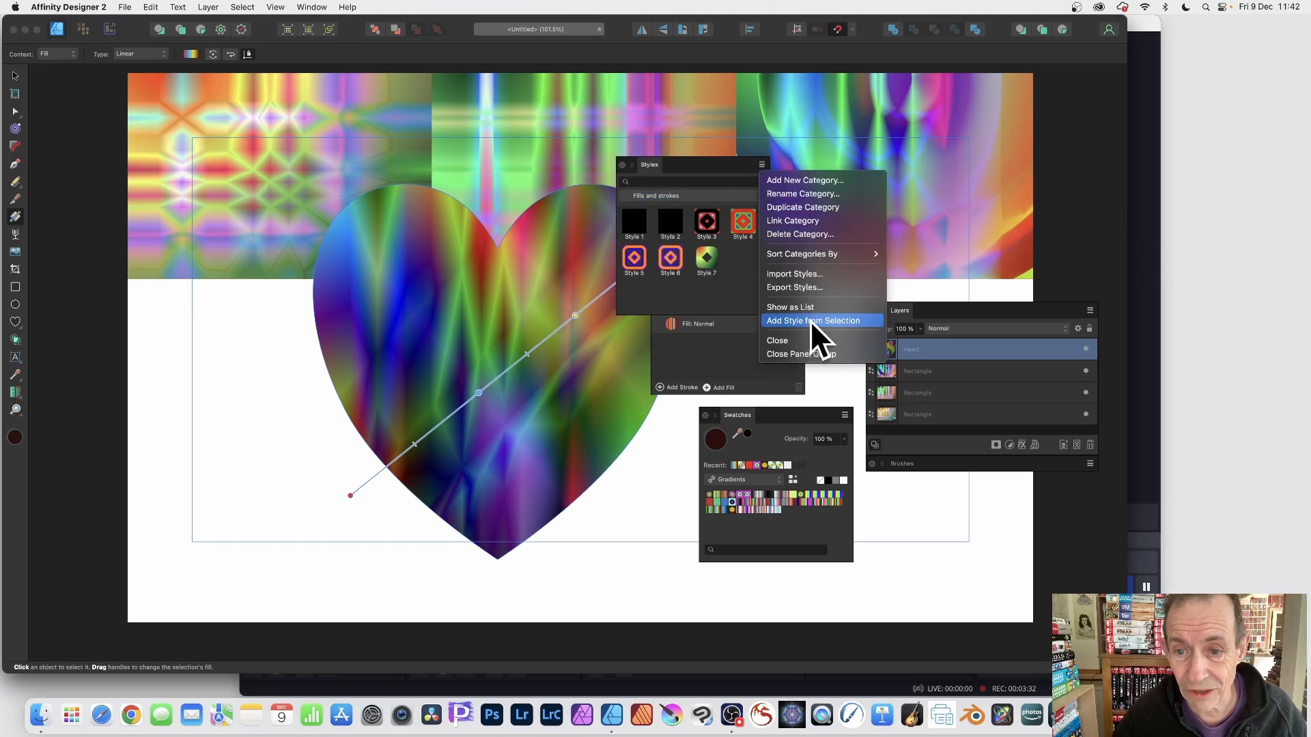
{"action": "mouse_move", "coordinate": [805, 198]}
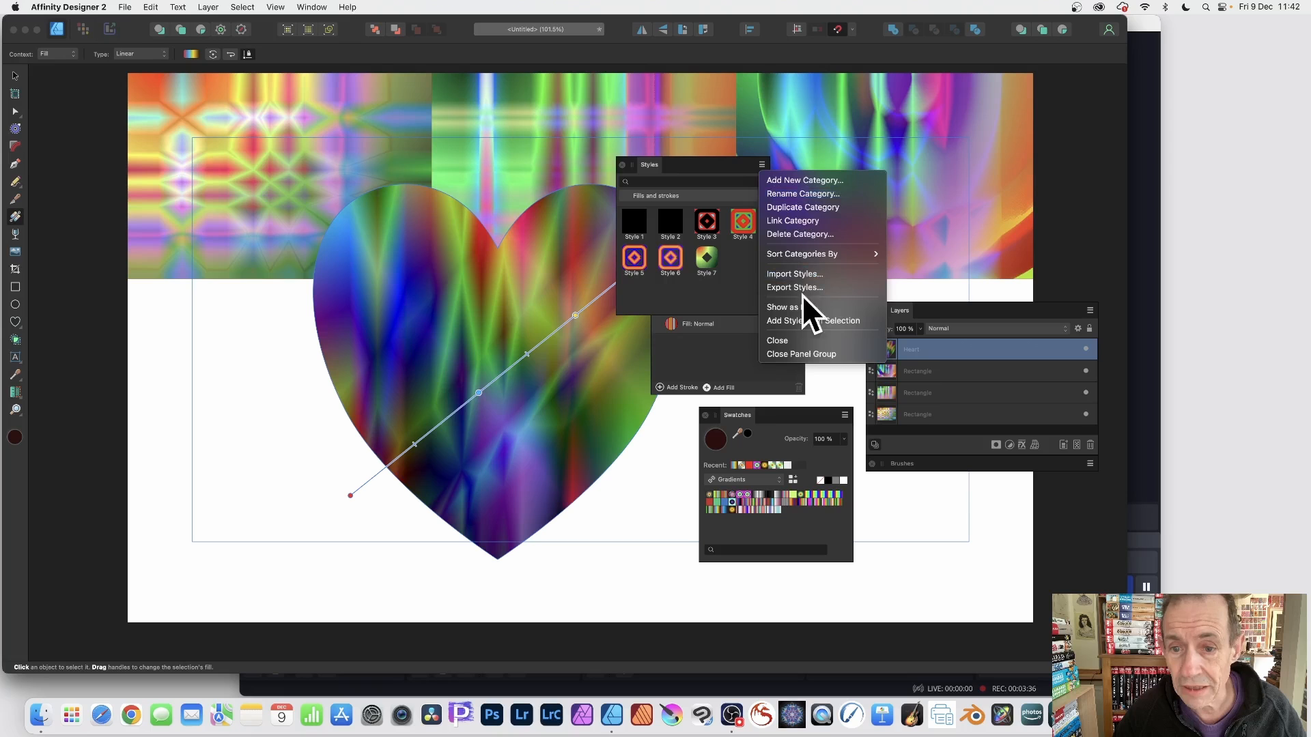
{"action": "mouse_move", "coordinate": [811, 339]}
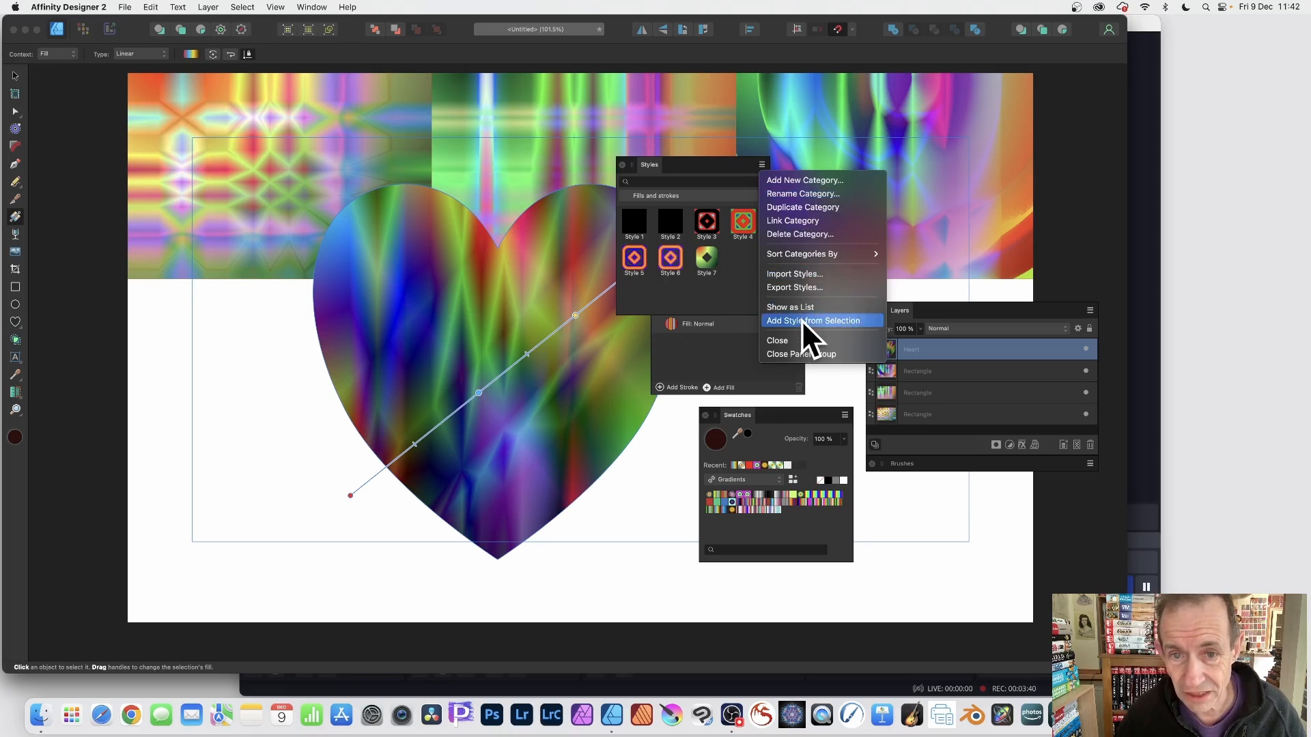
{"action": "left_click", "coordinate": [812, 319]}
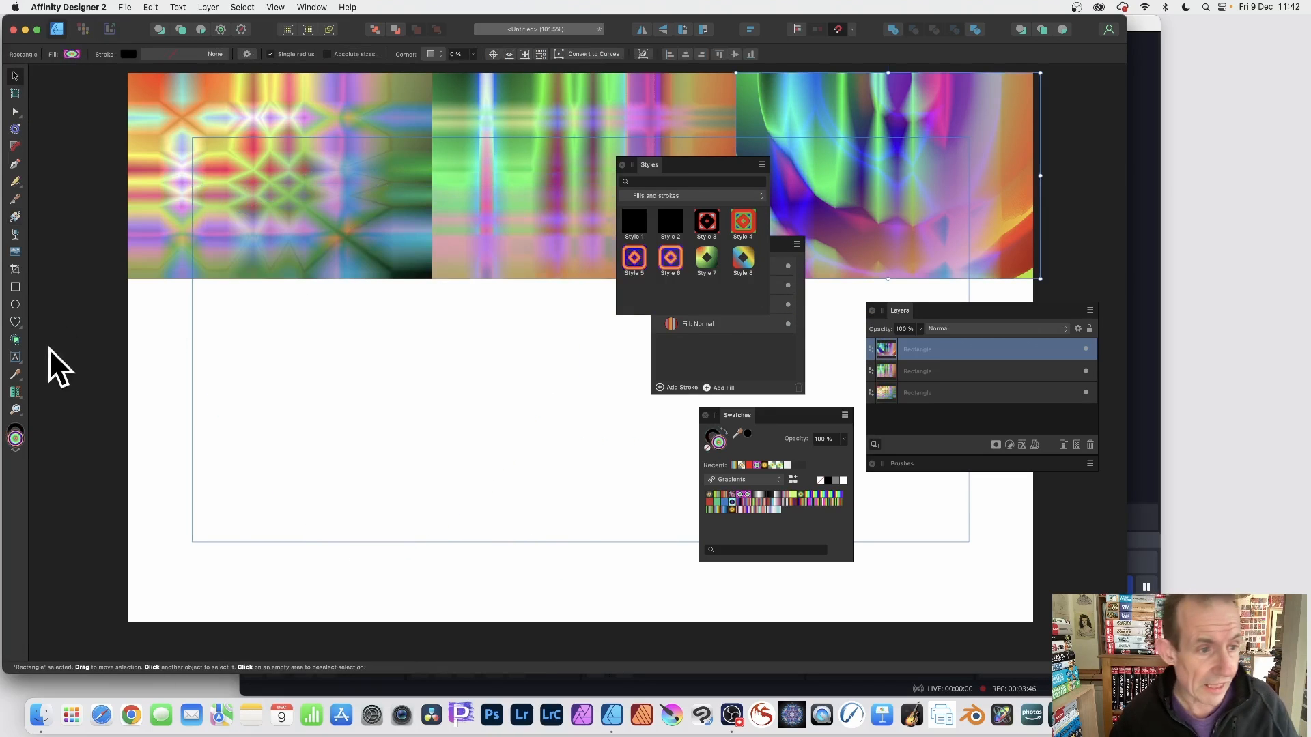
- Draw a new circle with the Ellipse Tool and apply saved Style 8 to it
{"action": "left_click_drag", "start_coordinate": [251, 201], "coordinate": [318, 292]}
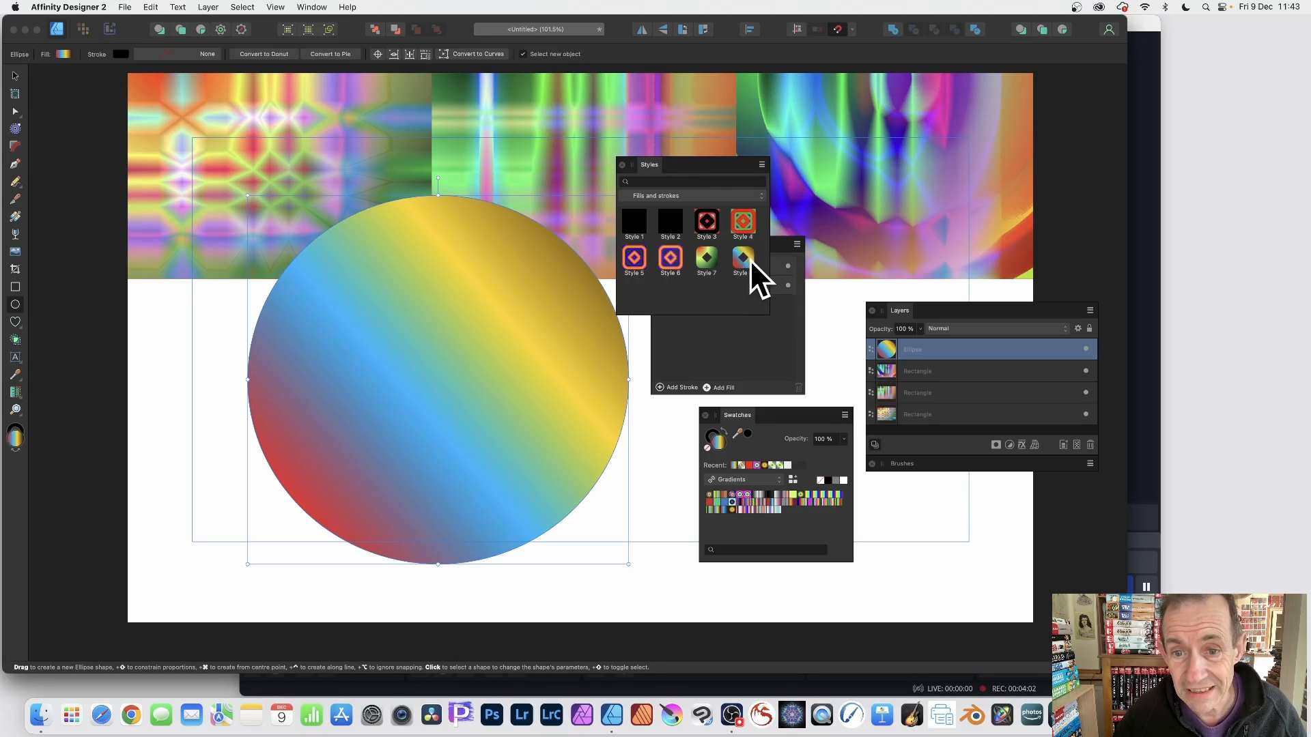
{"action": "left_click", "coordinate": [743, 257]}
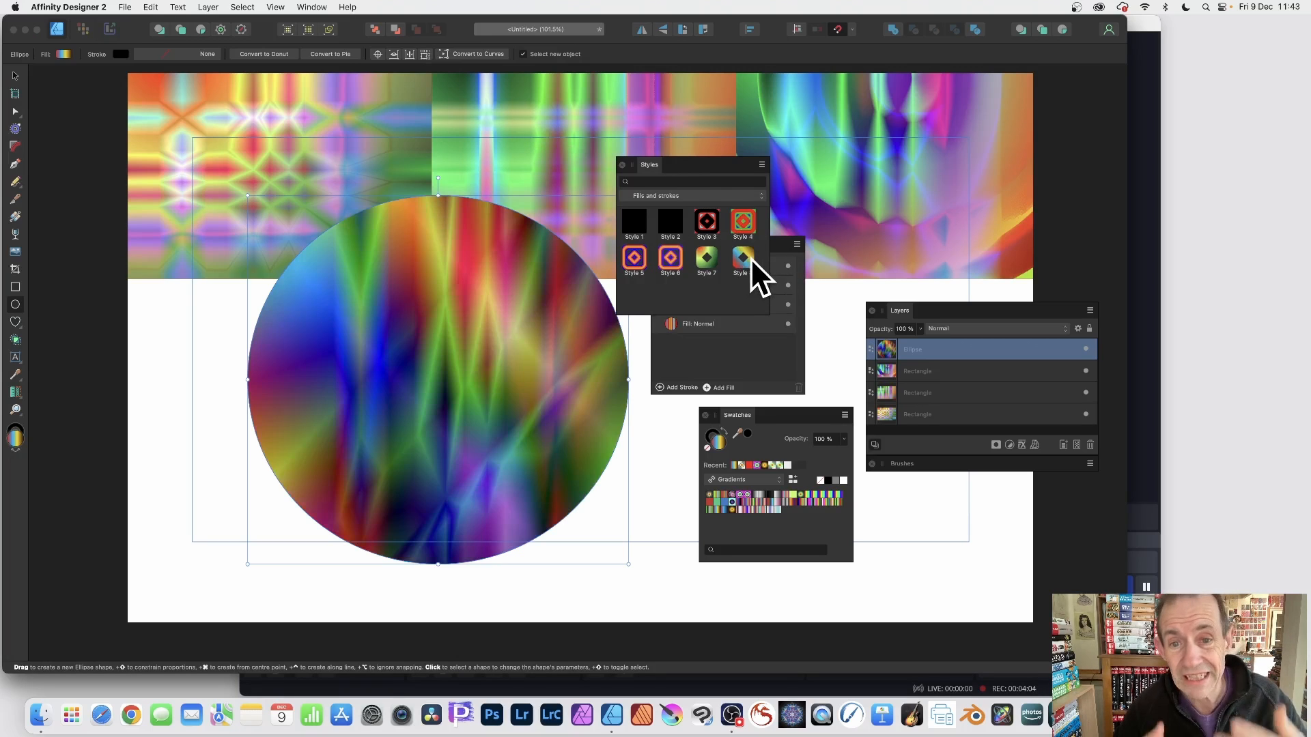
{"action": "left_click", "coordinate": [705, 256]}
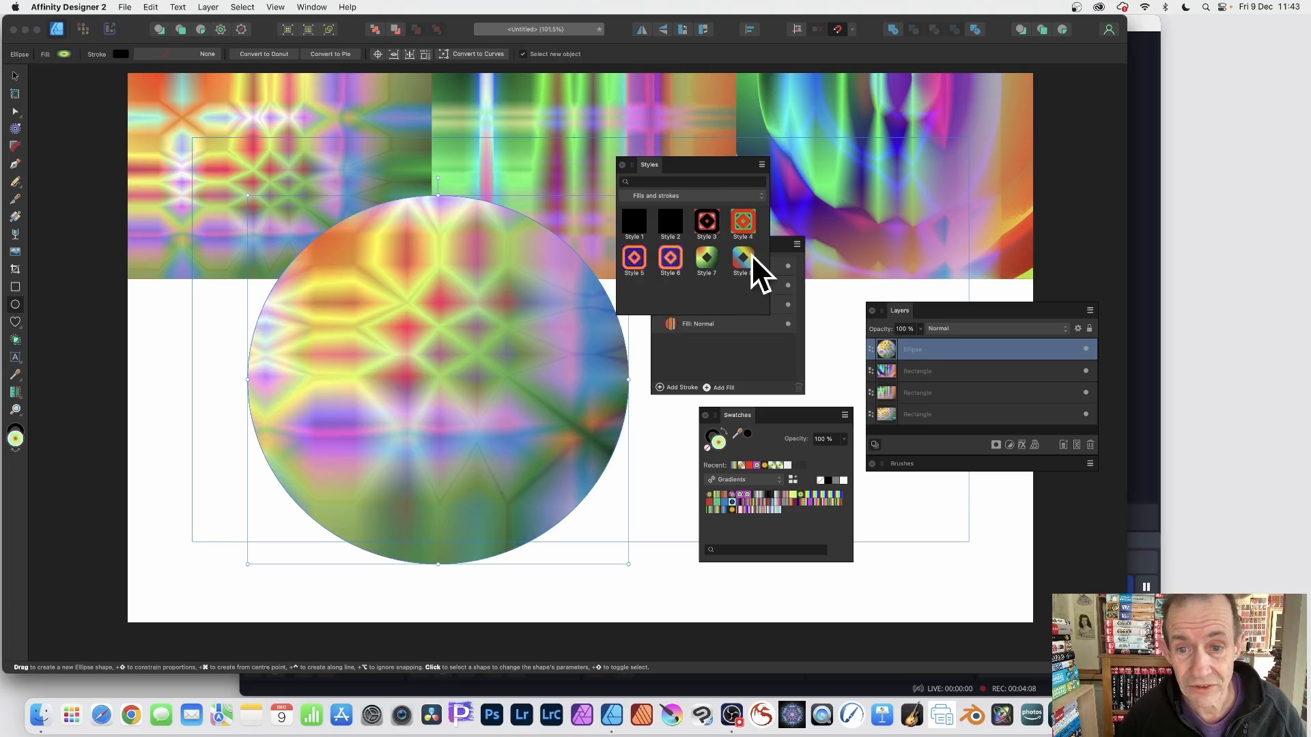
{"action": "left_click", "coordinate": [743, 257]}
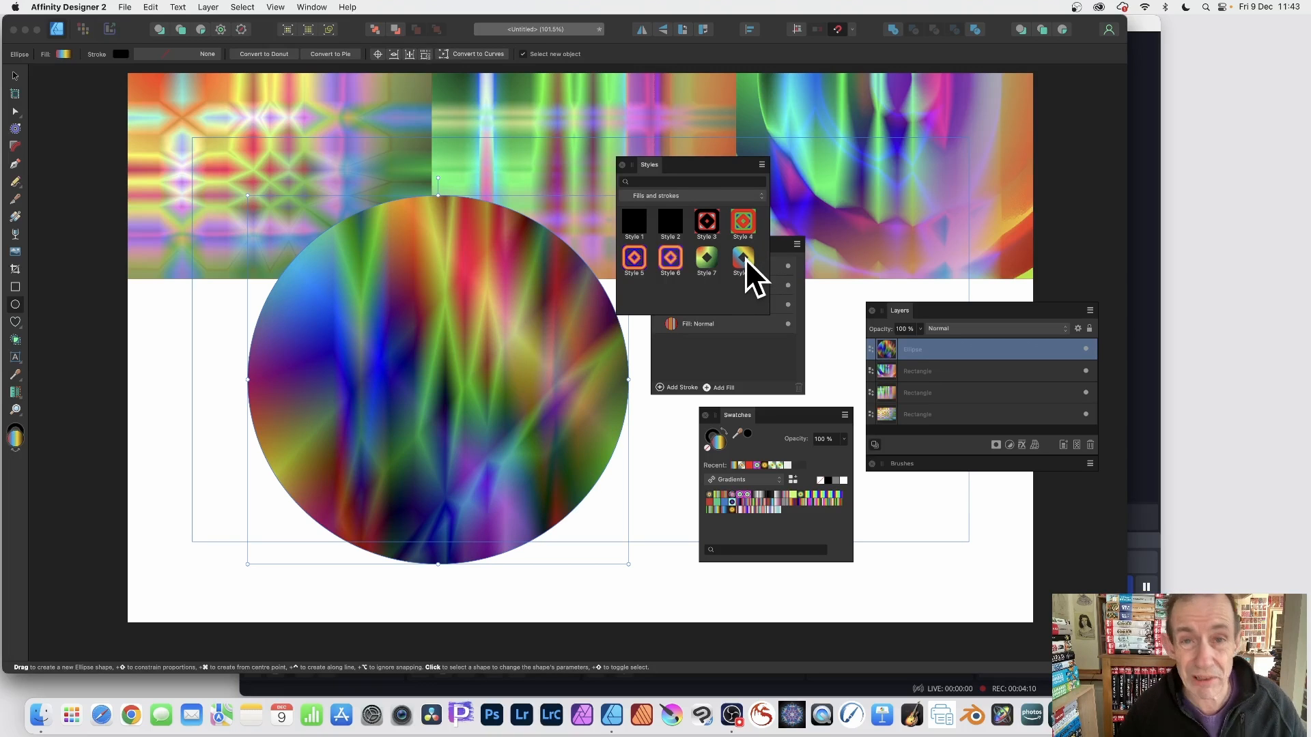